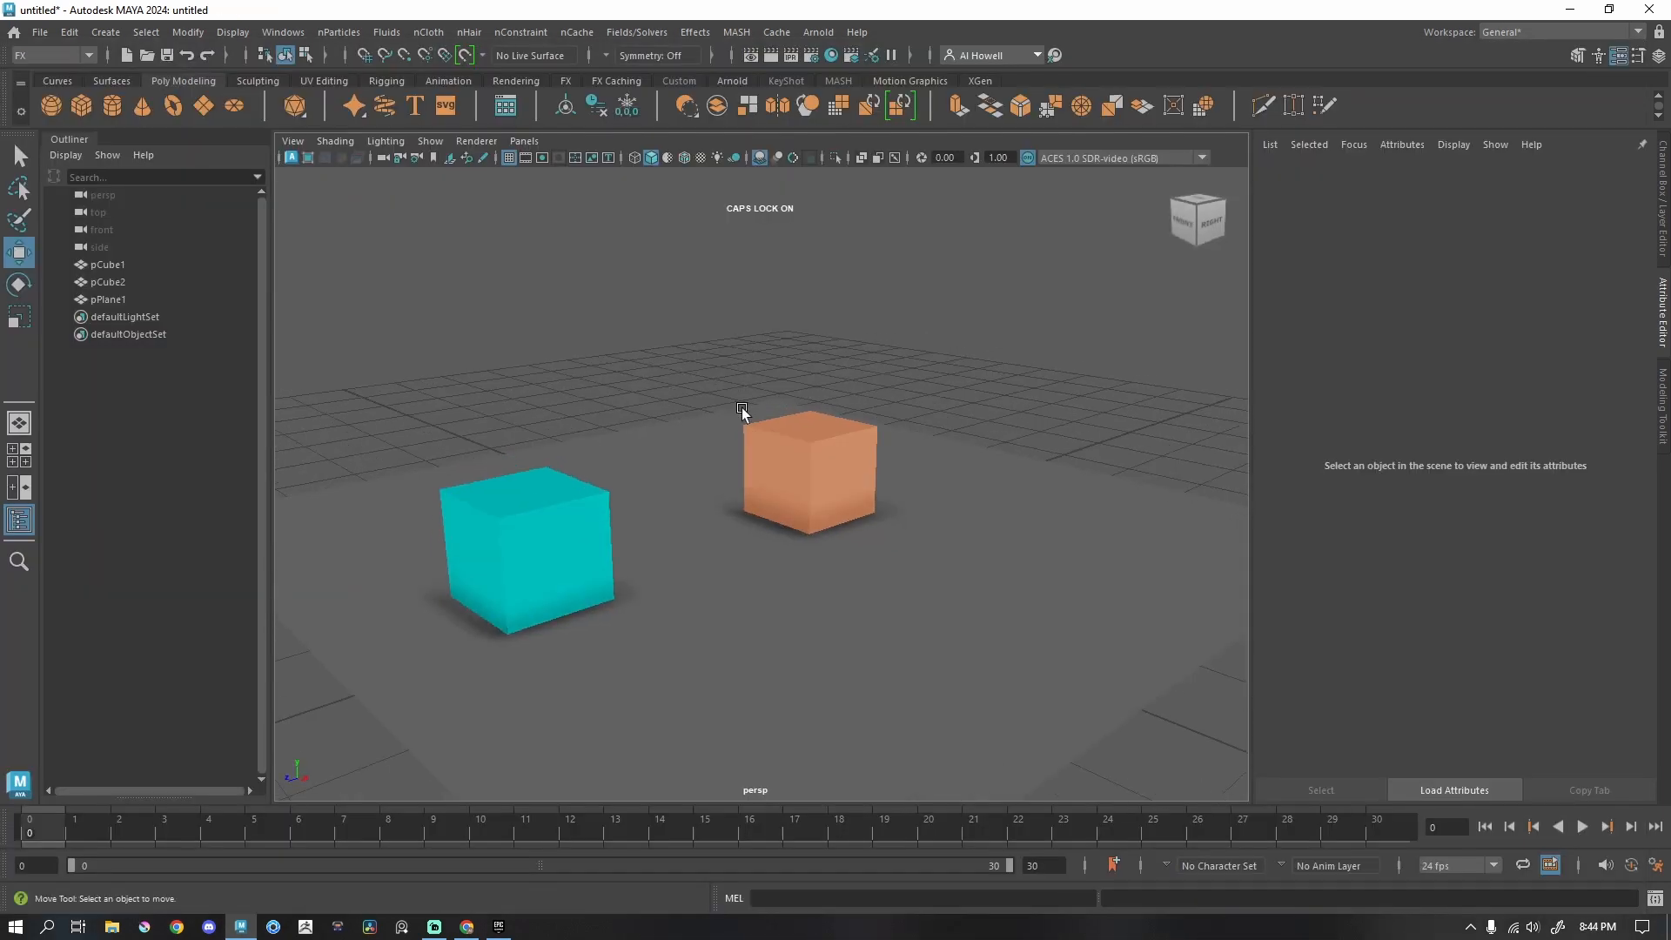
# Select both cubes and switch Maya's menu set to FX.
pyautogui.click(523, 543)
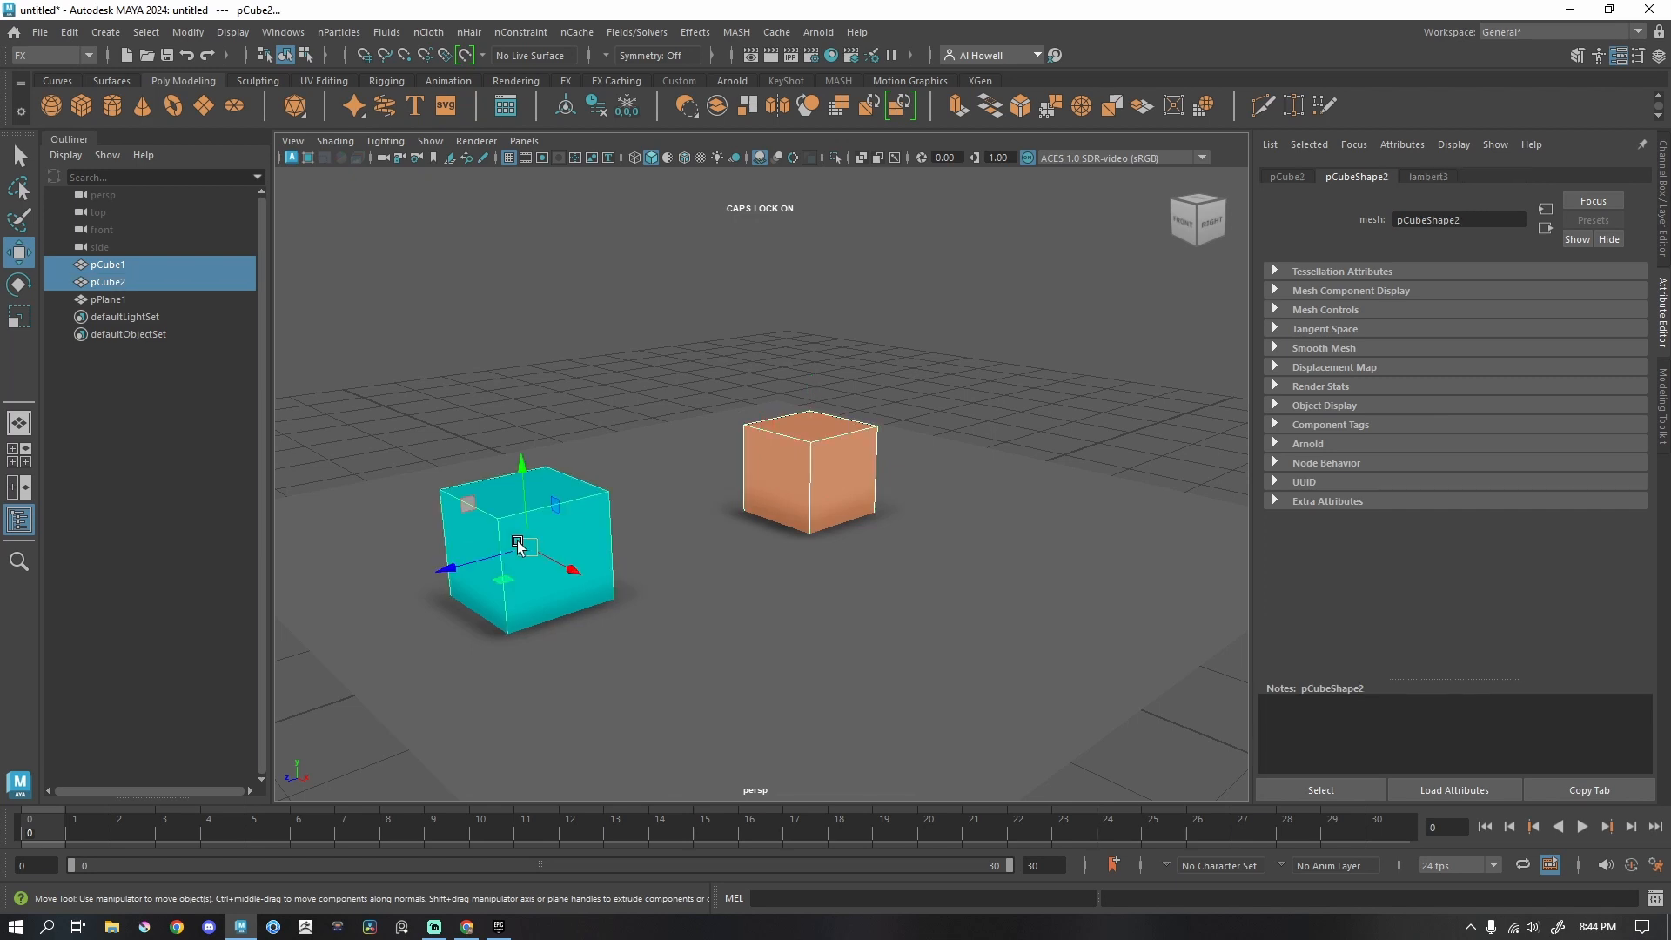
pyautogui.moveTo(573, 407)
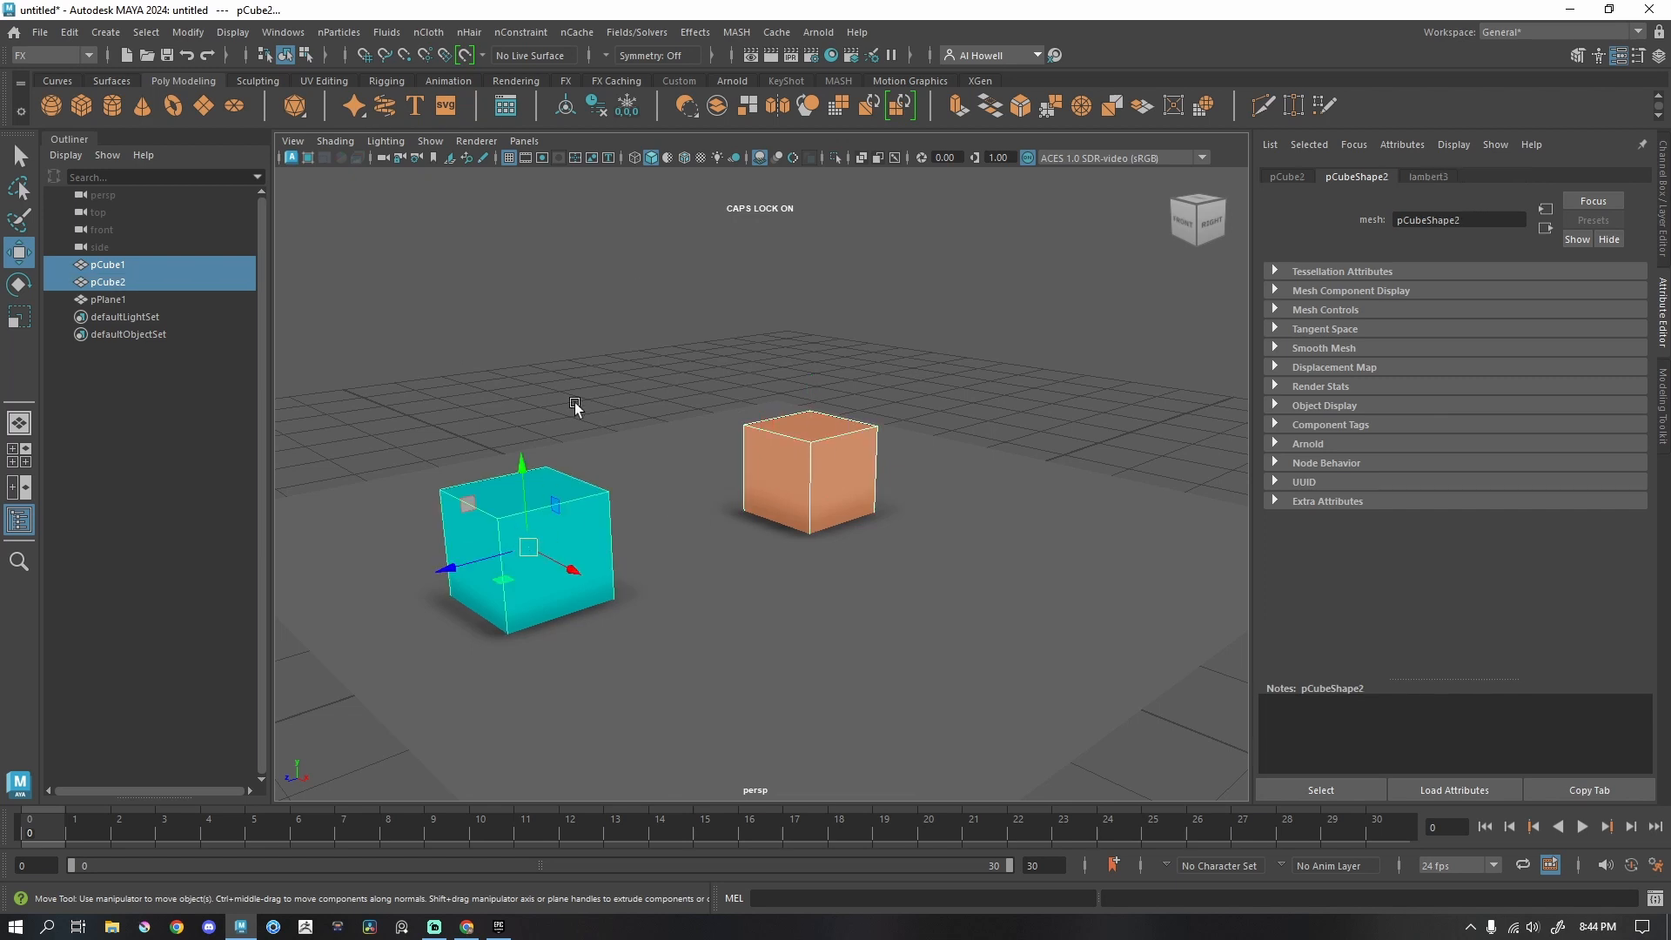
pyautogui.click(51, 54)
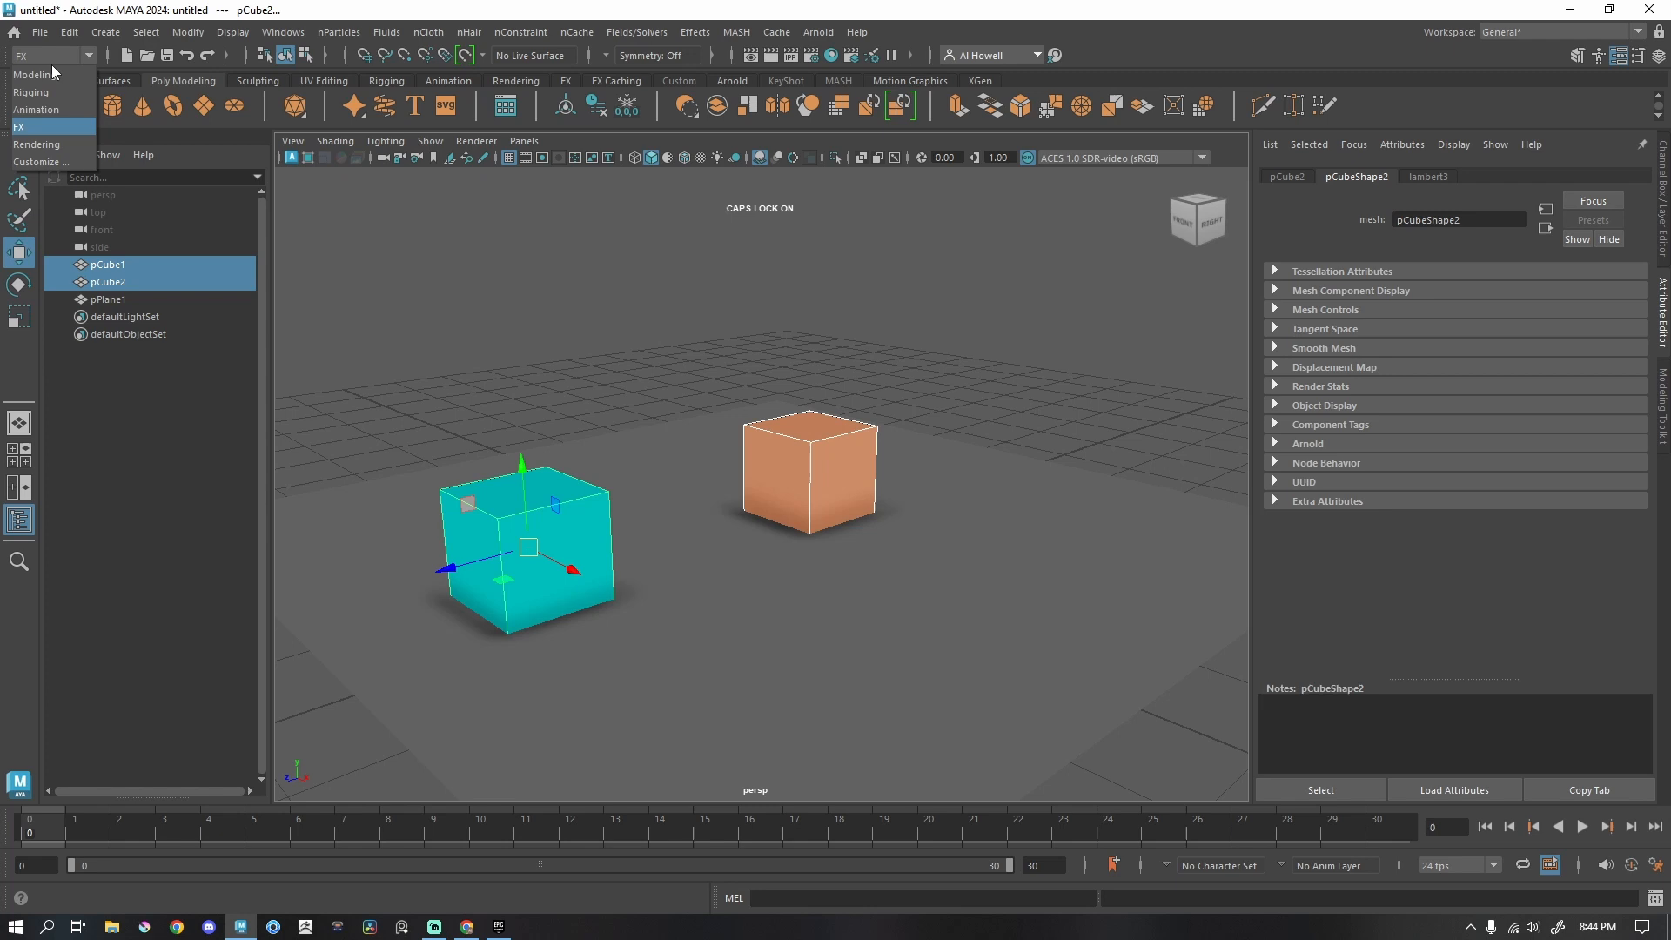
pyautogui.click(693, 31)
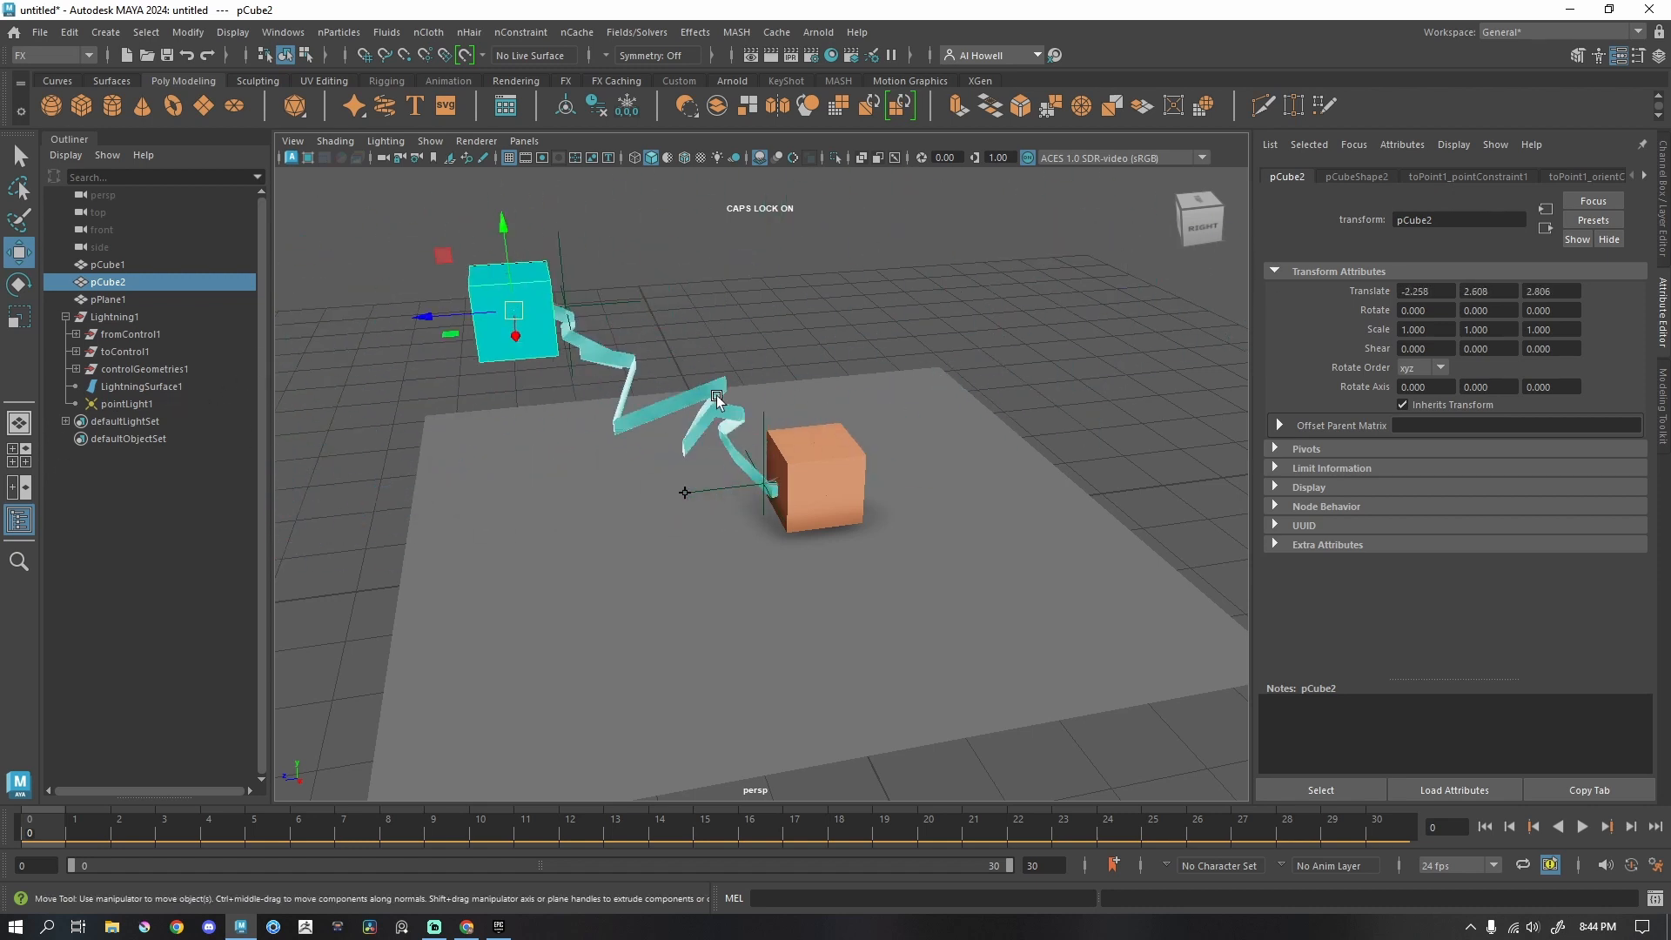
# Convert LightningSurface1 from NURBS to polygons.
pyautogui.click(144, 385)
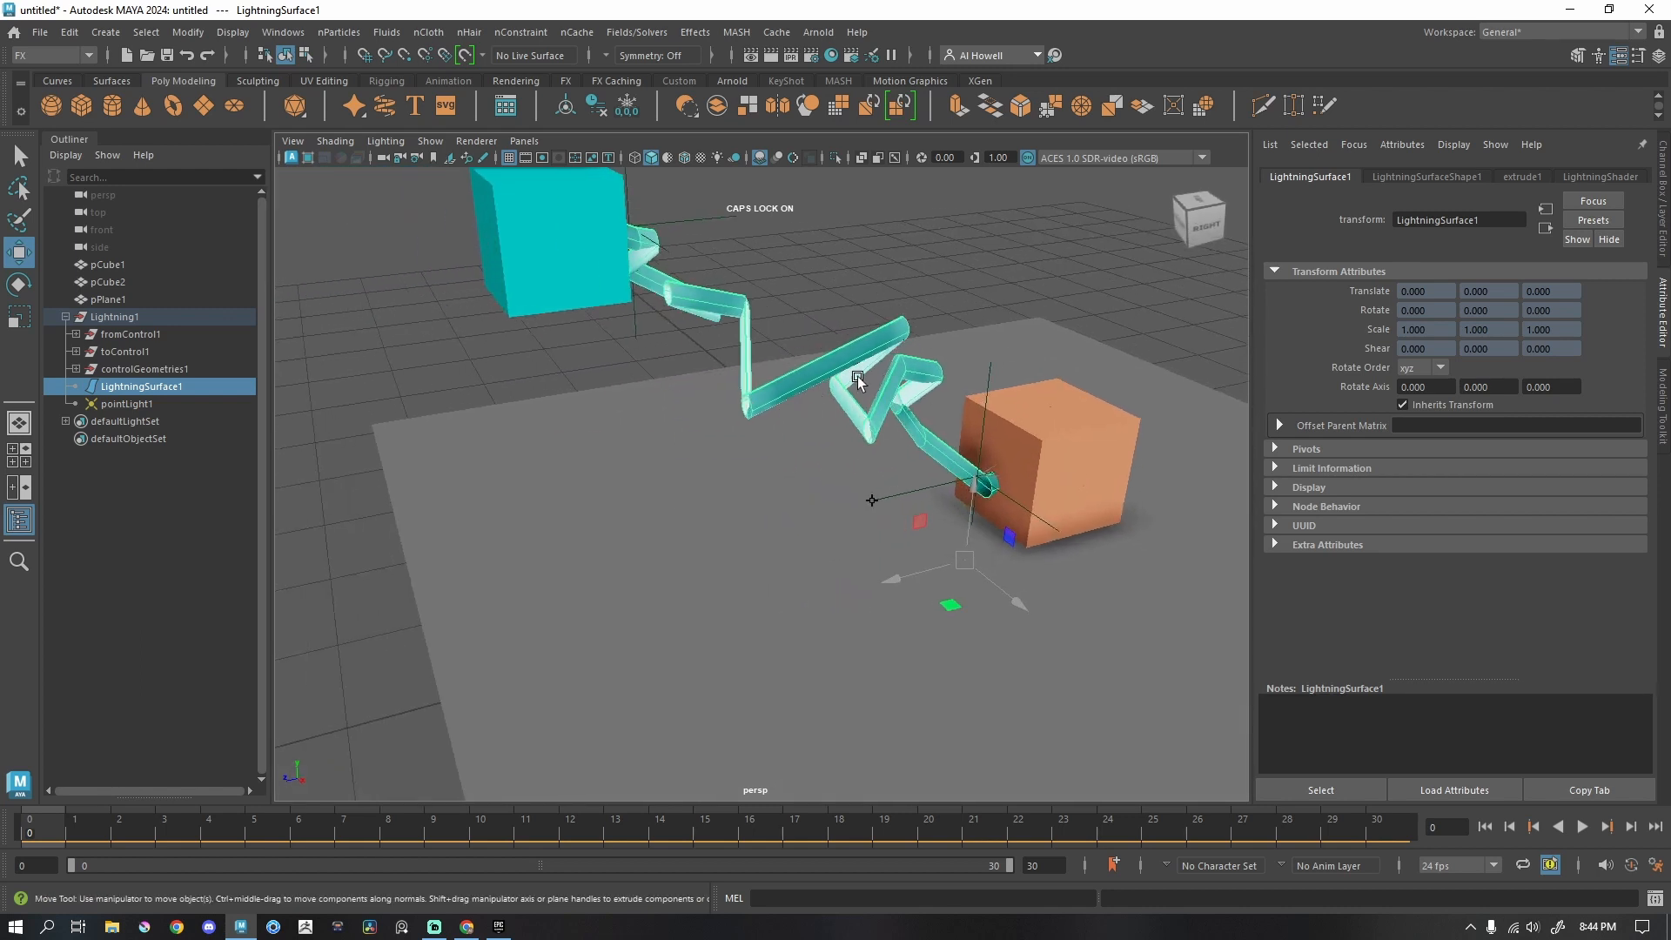
pyautogui.moveTo(188, 32)
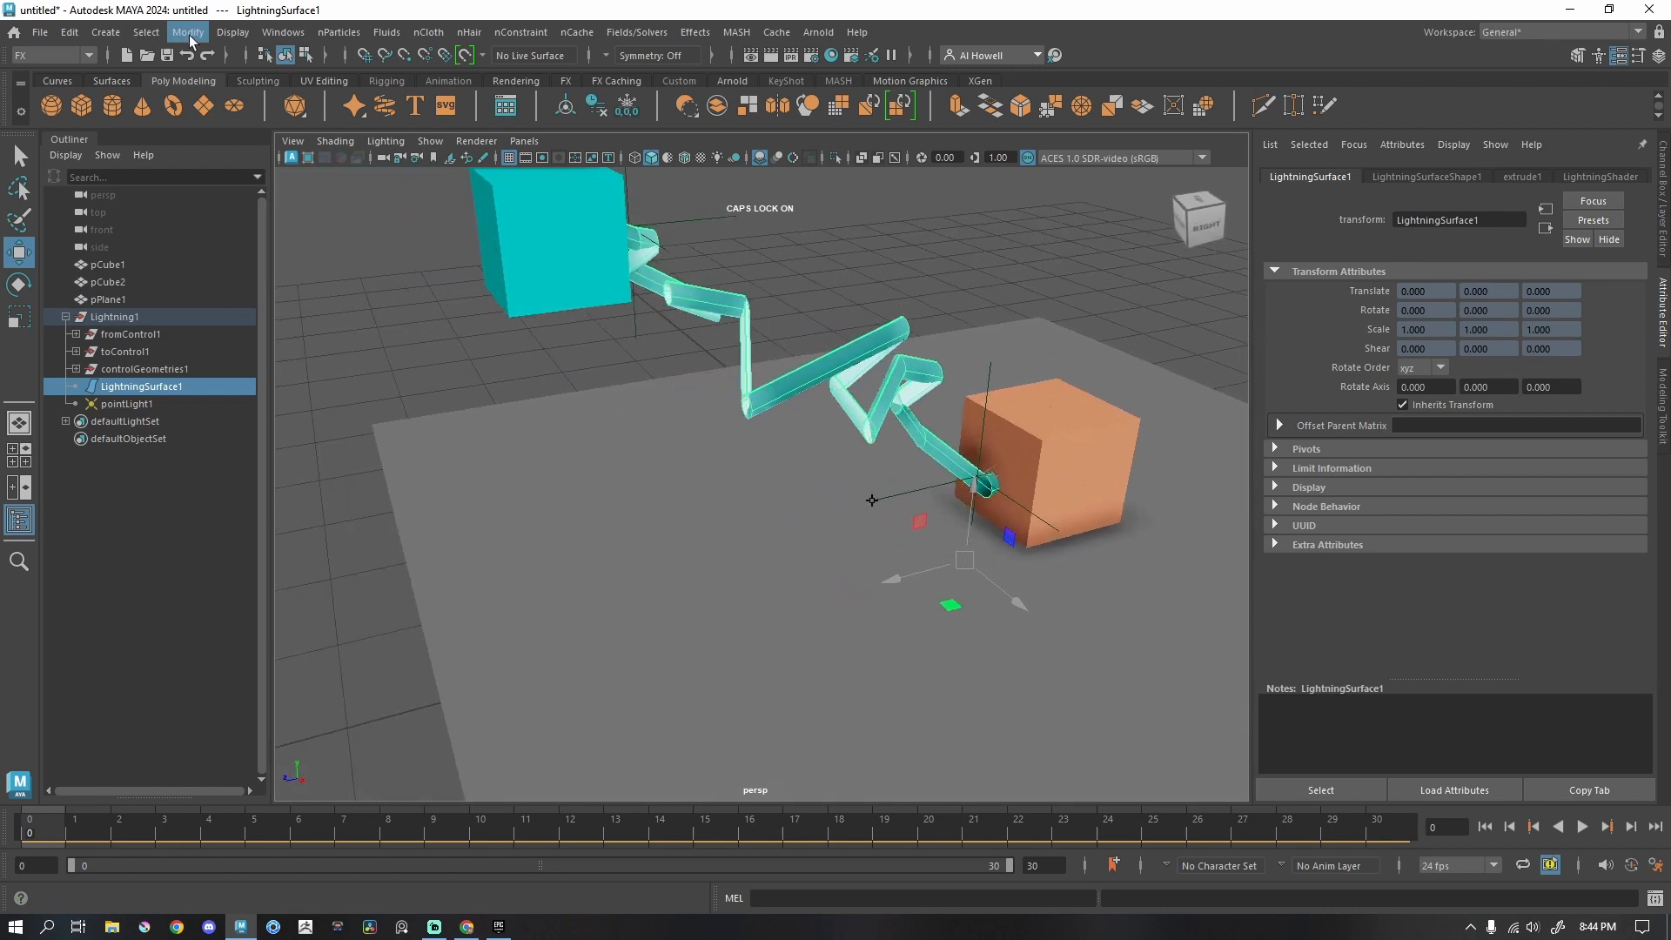
pyautogui.click(217, 489)
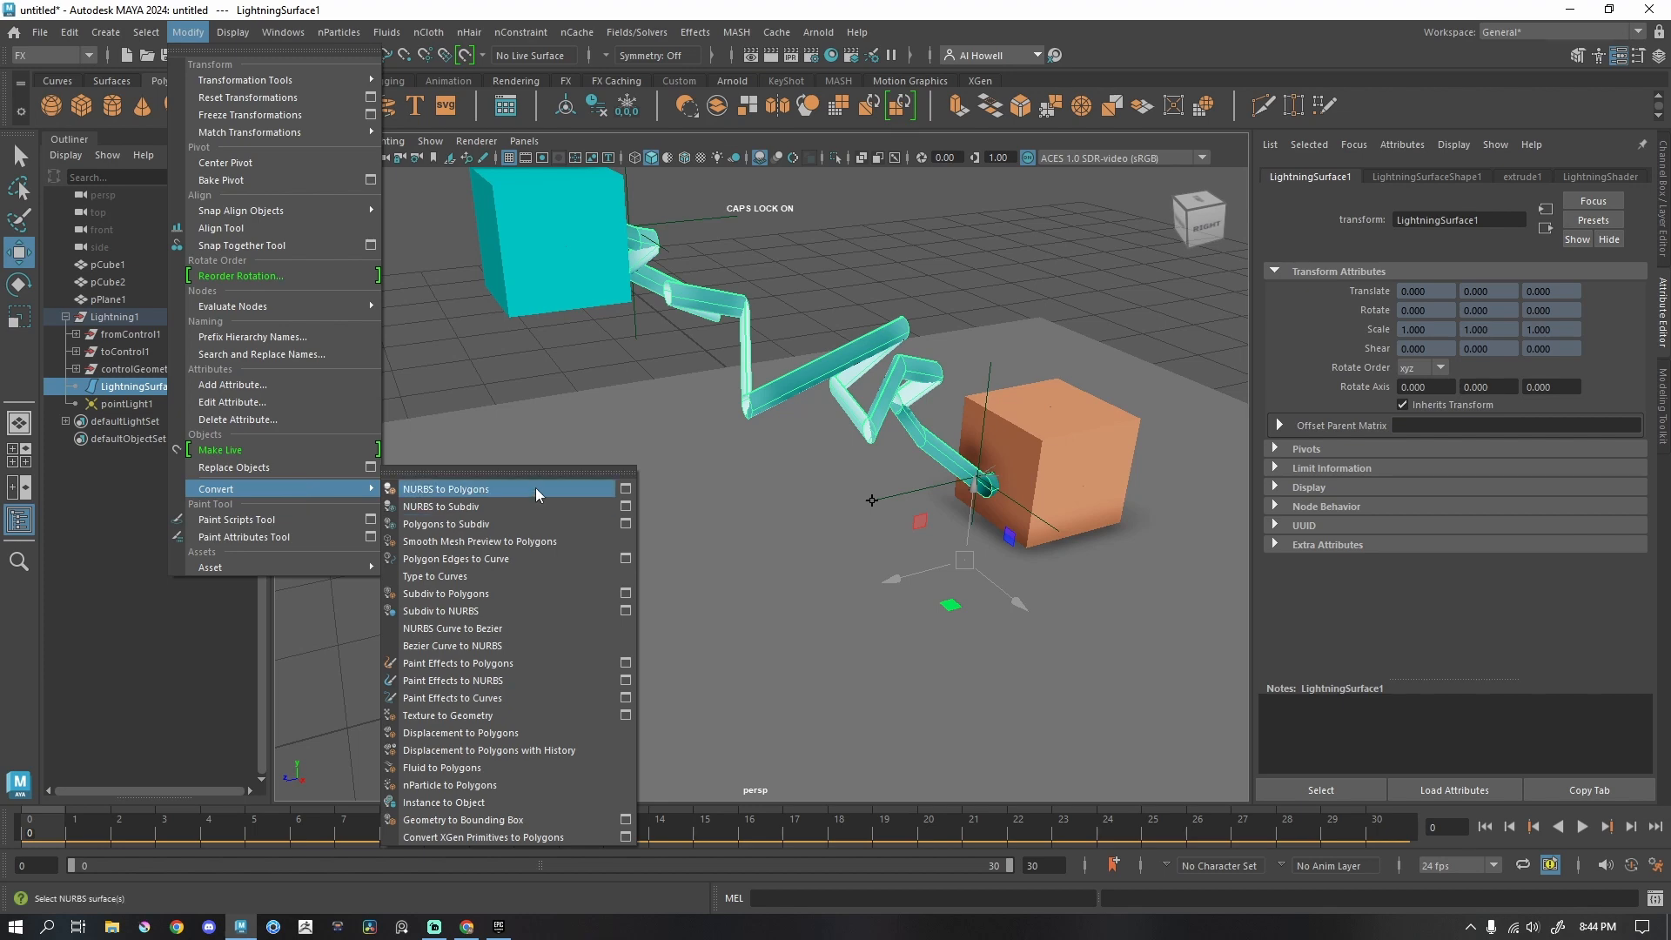
pyautogui.click(446, 488)
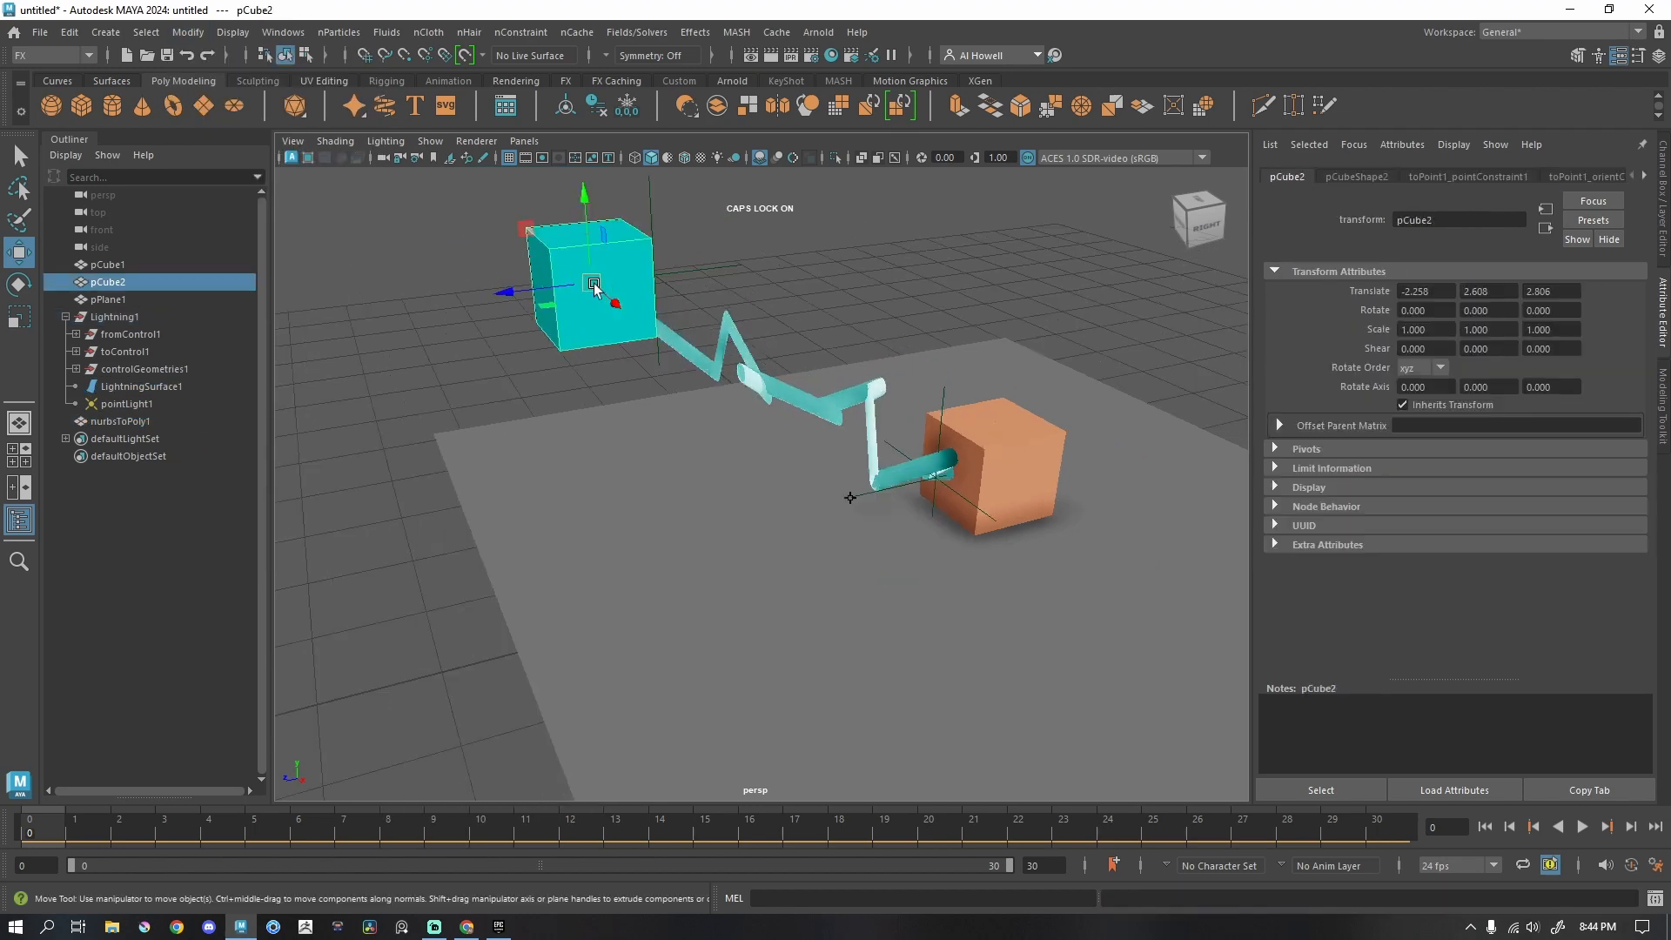
# Move the cyan cube farther from the orange cube and add an Arnold sky dome light.
pyautogui.moveTo(594, 284); pyautogui.dragTo(490, 296)
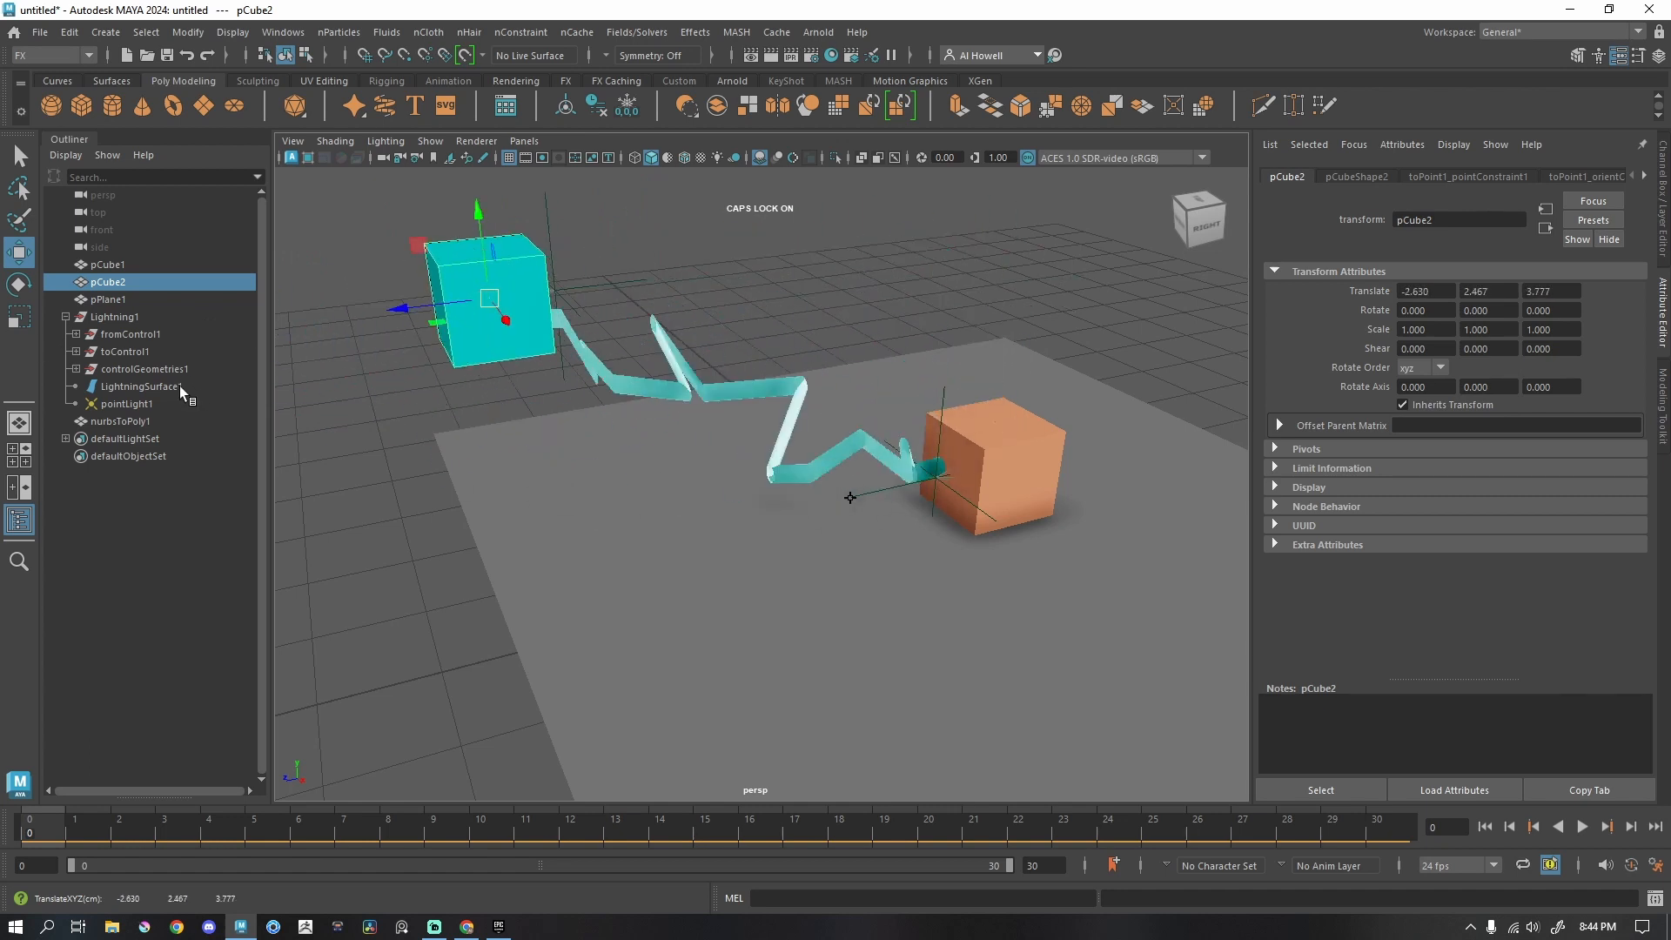
pyautogui.click(488, 300)
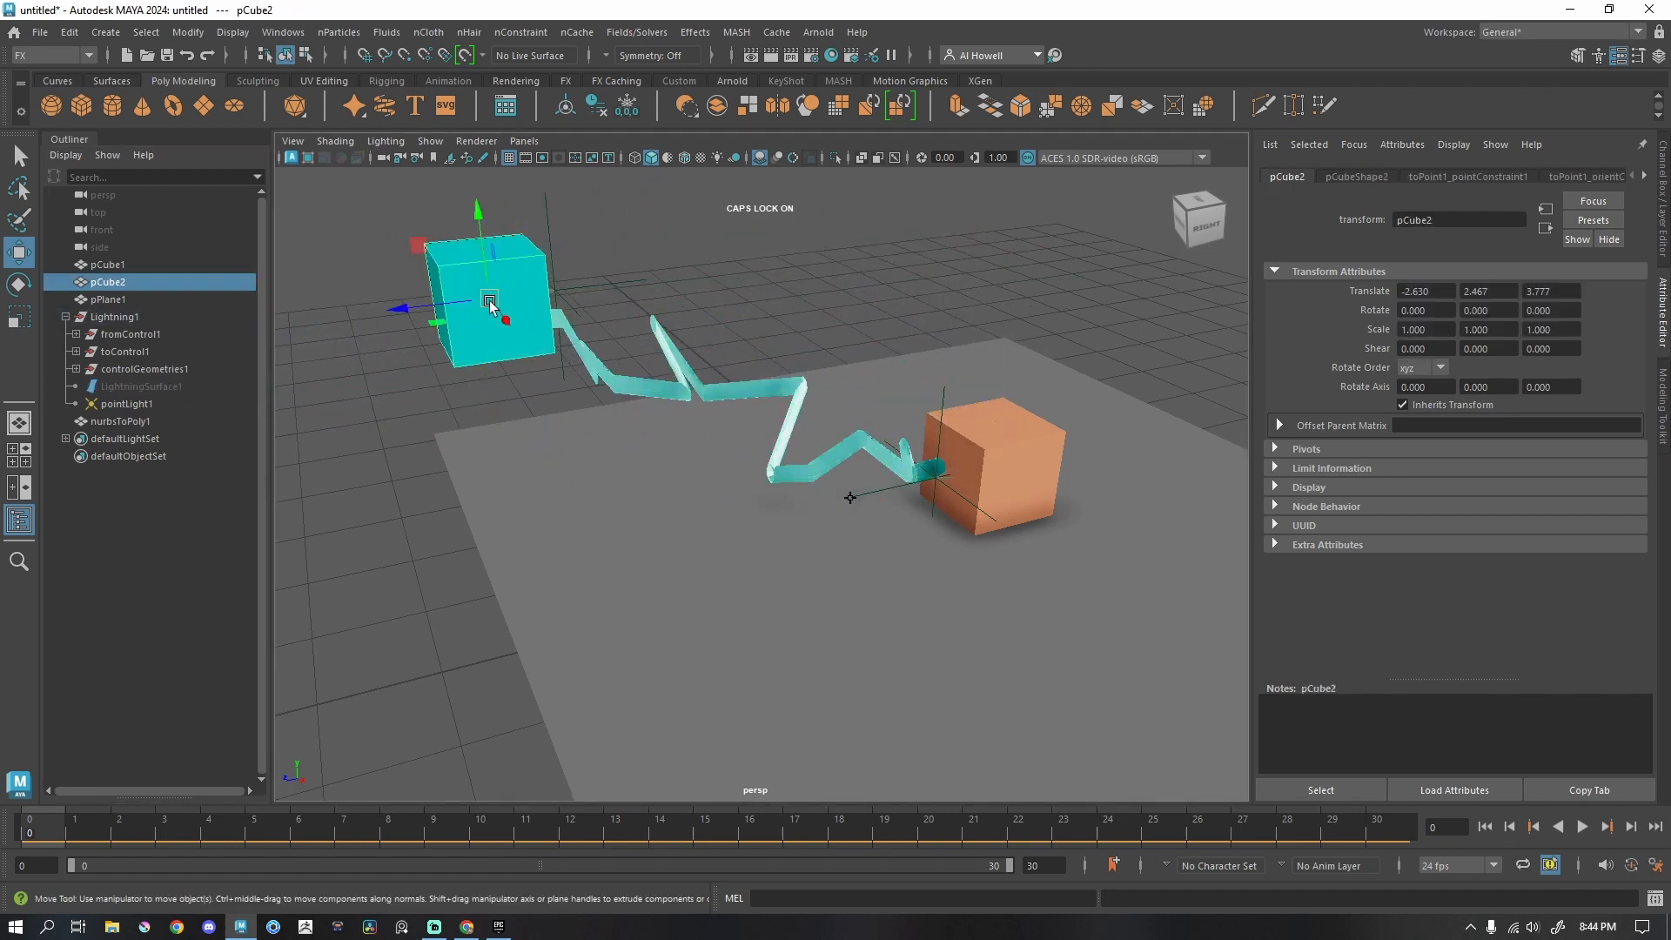
pyautogui.moveTo(489, 299); pyautogui.dragTo(389, 333)
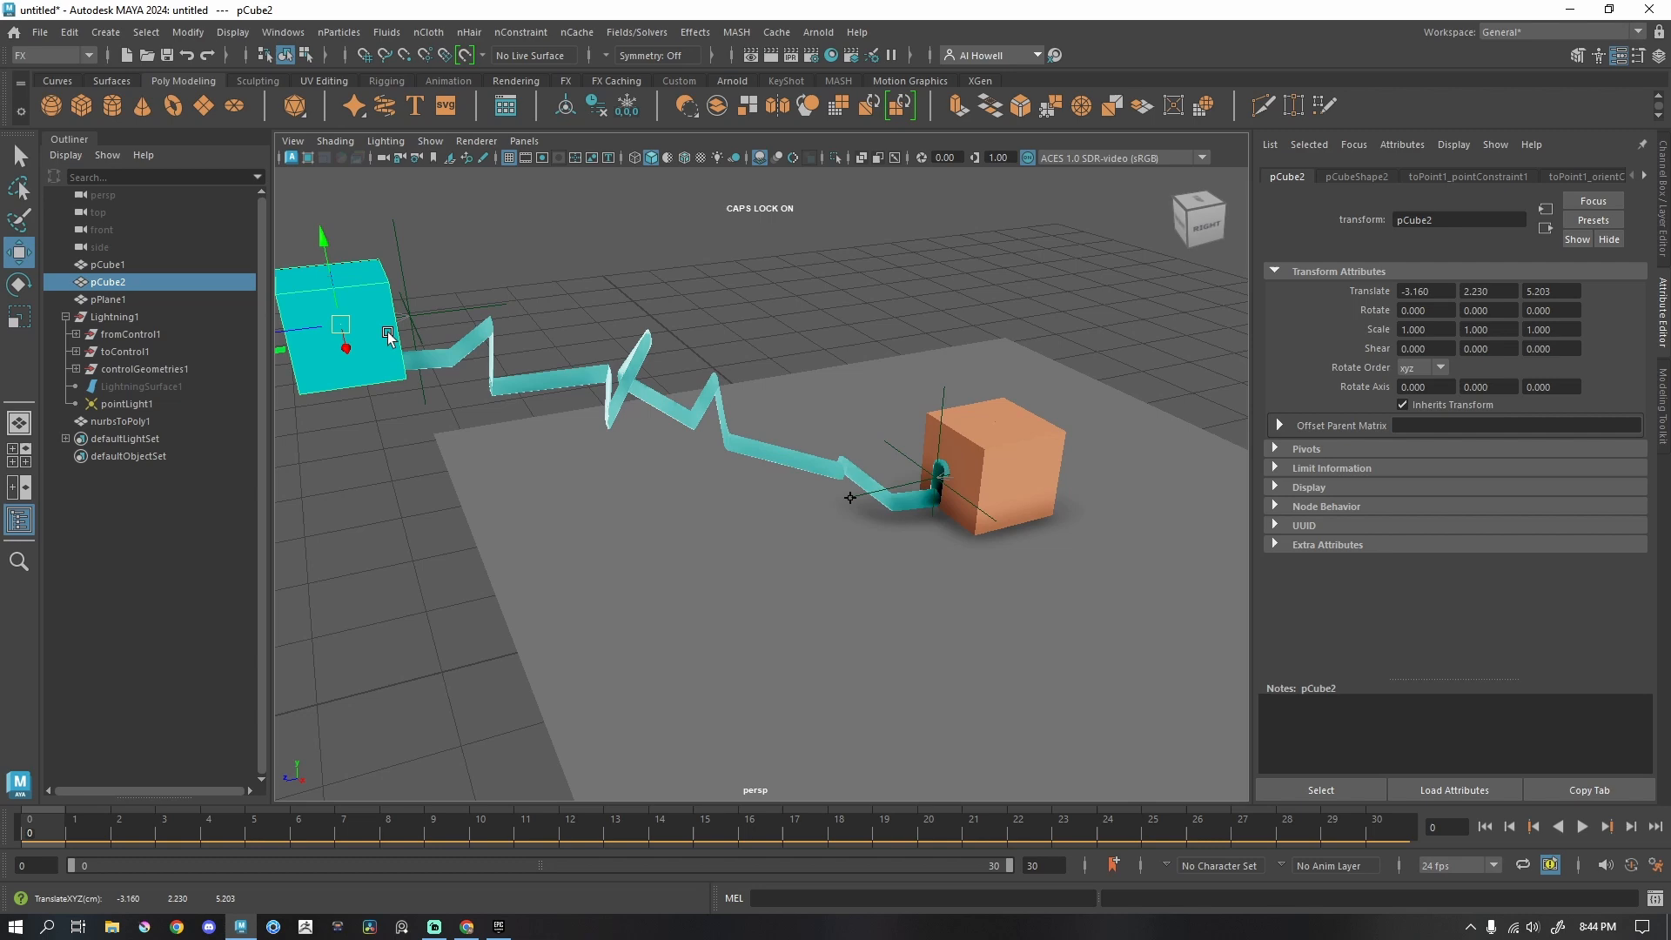
pyautogui.click(817, 31)
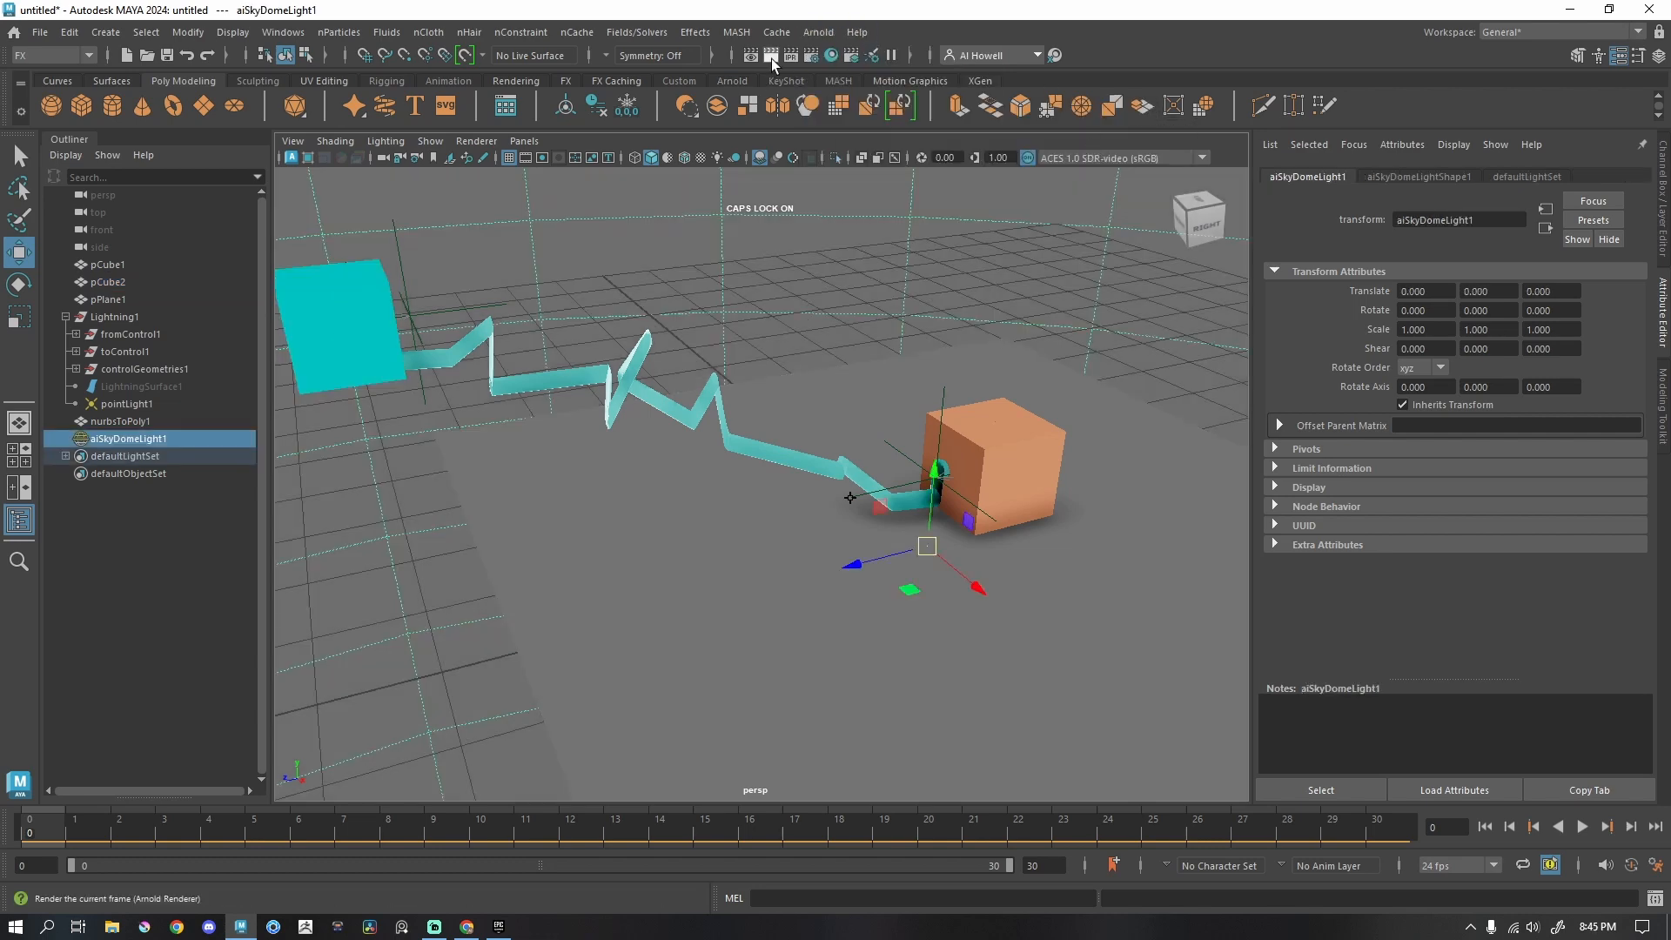
# Add an Arnold mesh light to nurbsToPoly1 and set its intensity to 150.
pyautogui.click(769, 56)
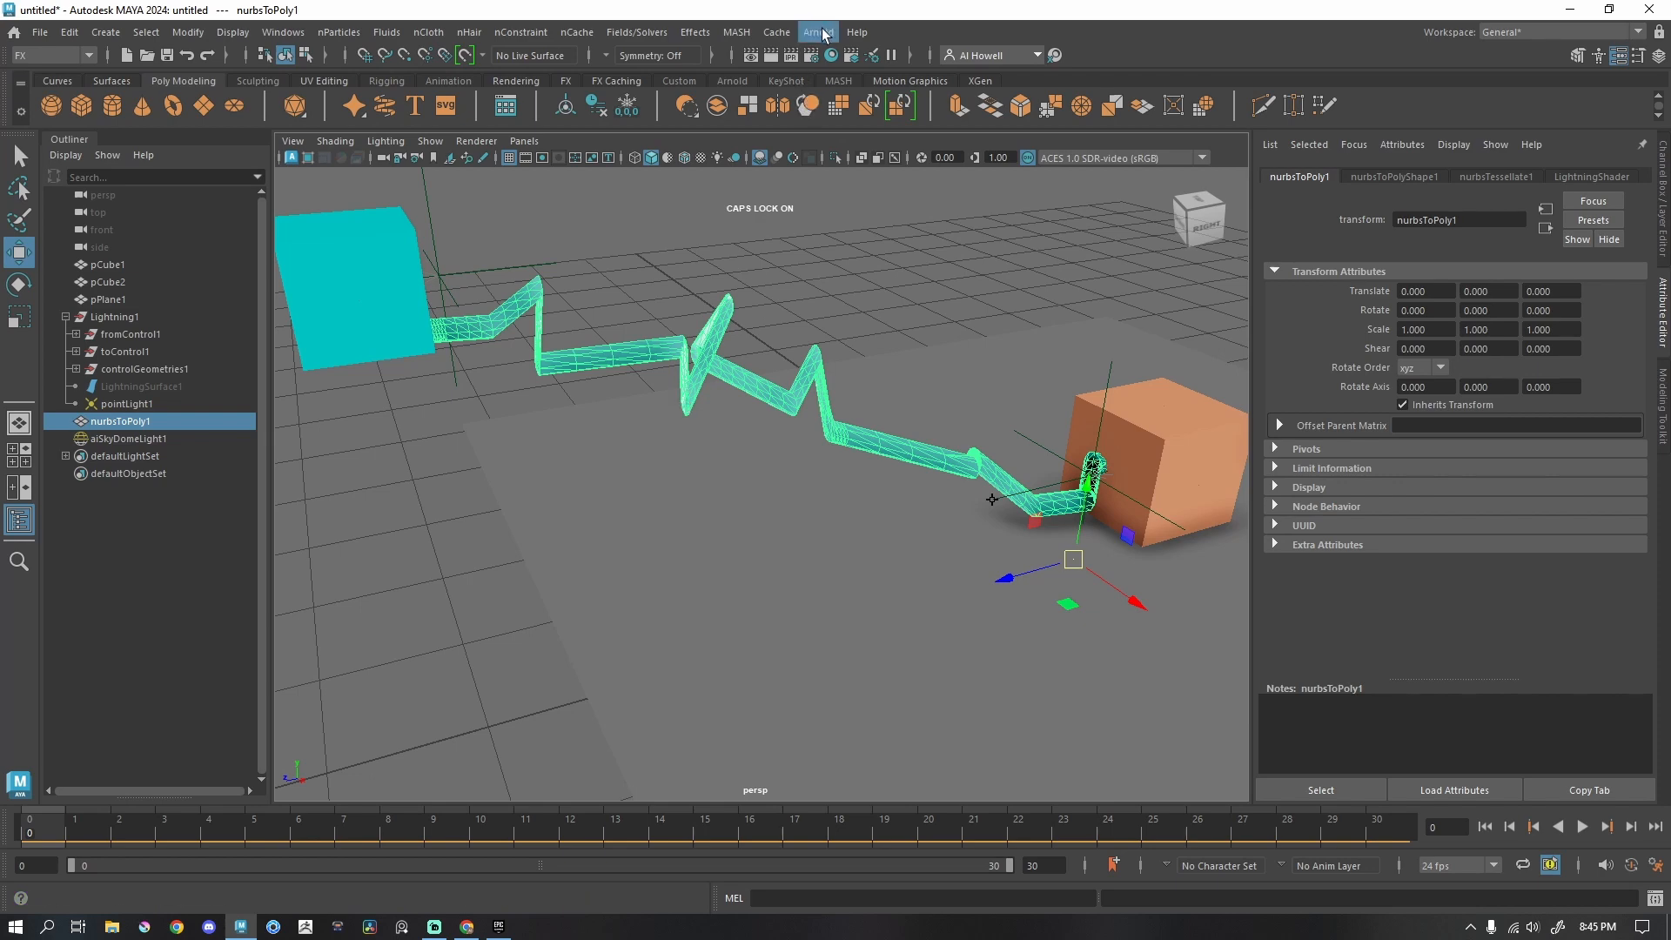
pyautogui.click(818, 31)
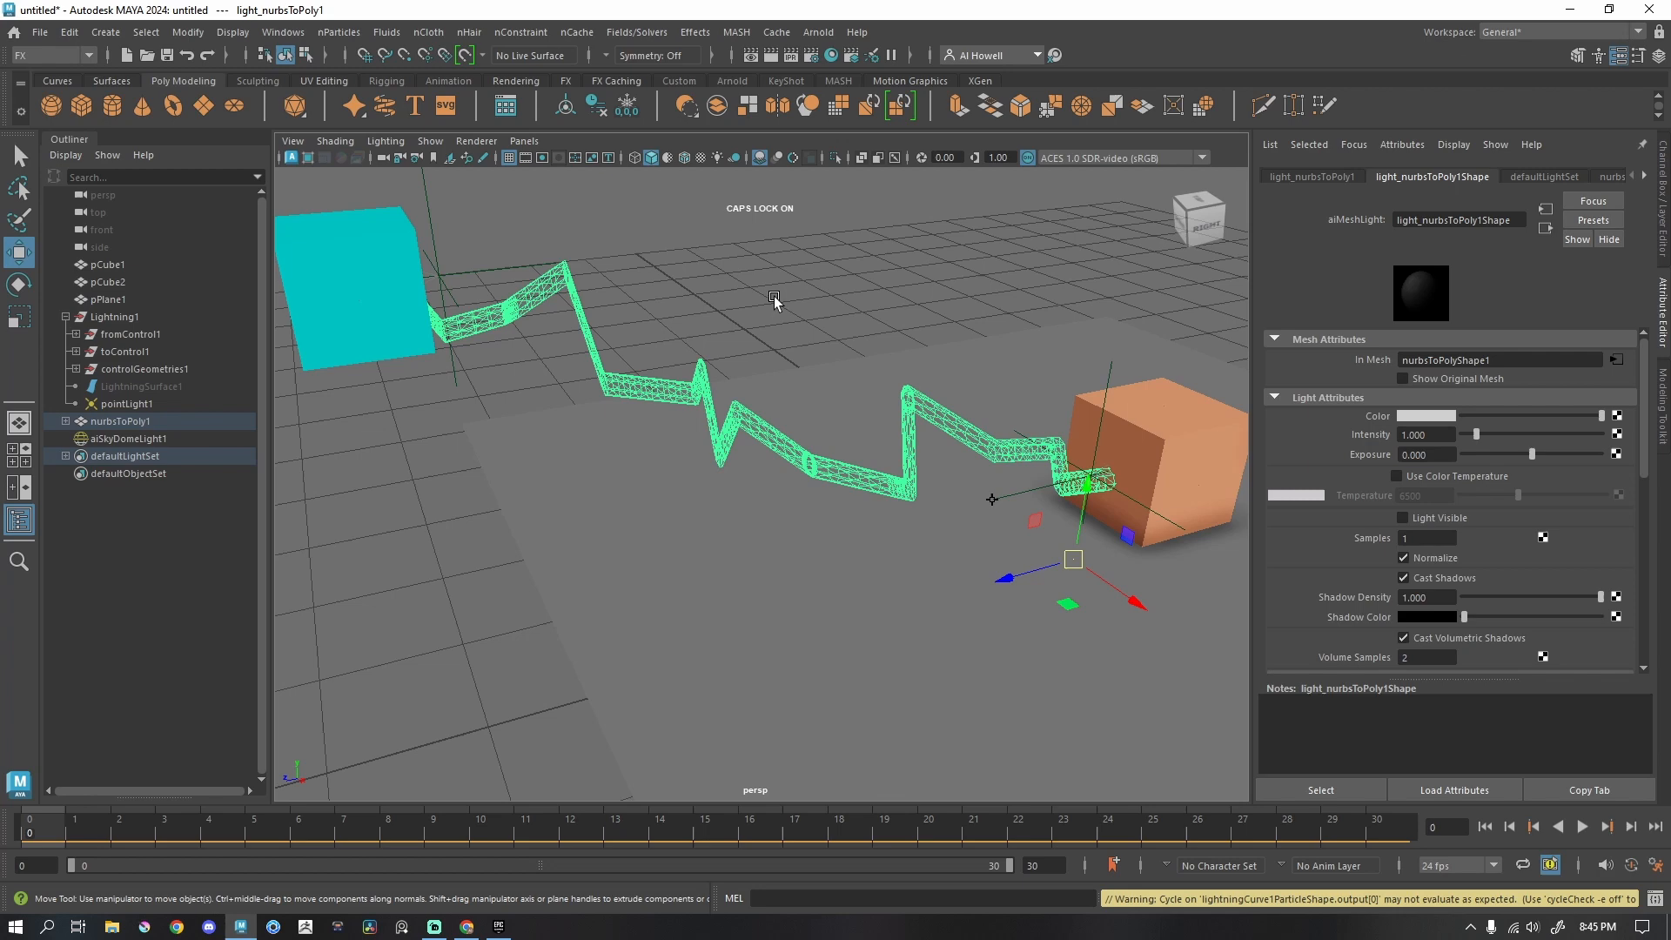
pyautogui.click(129, 438)
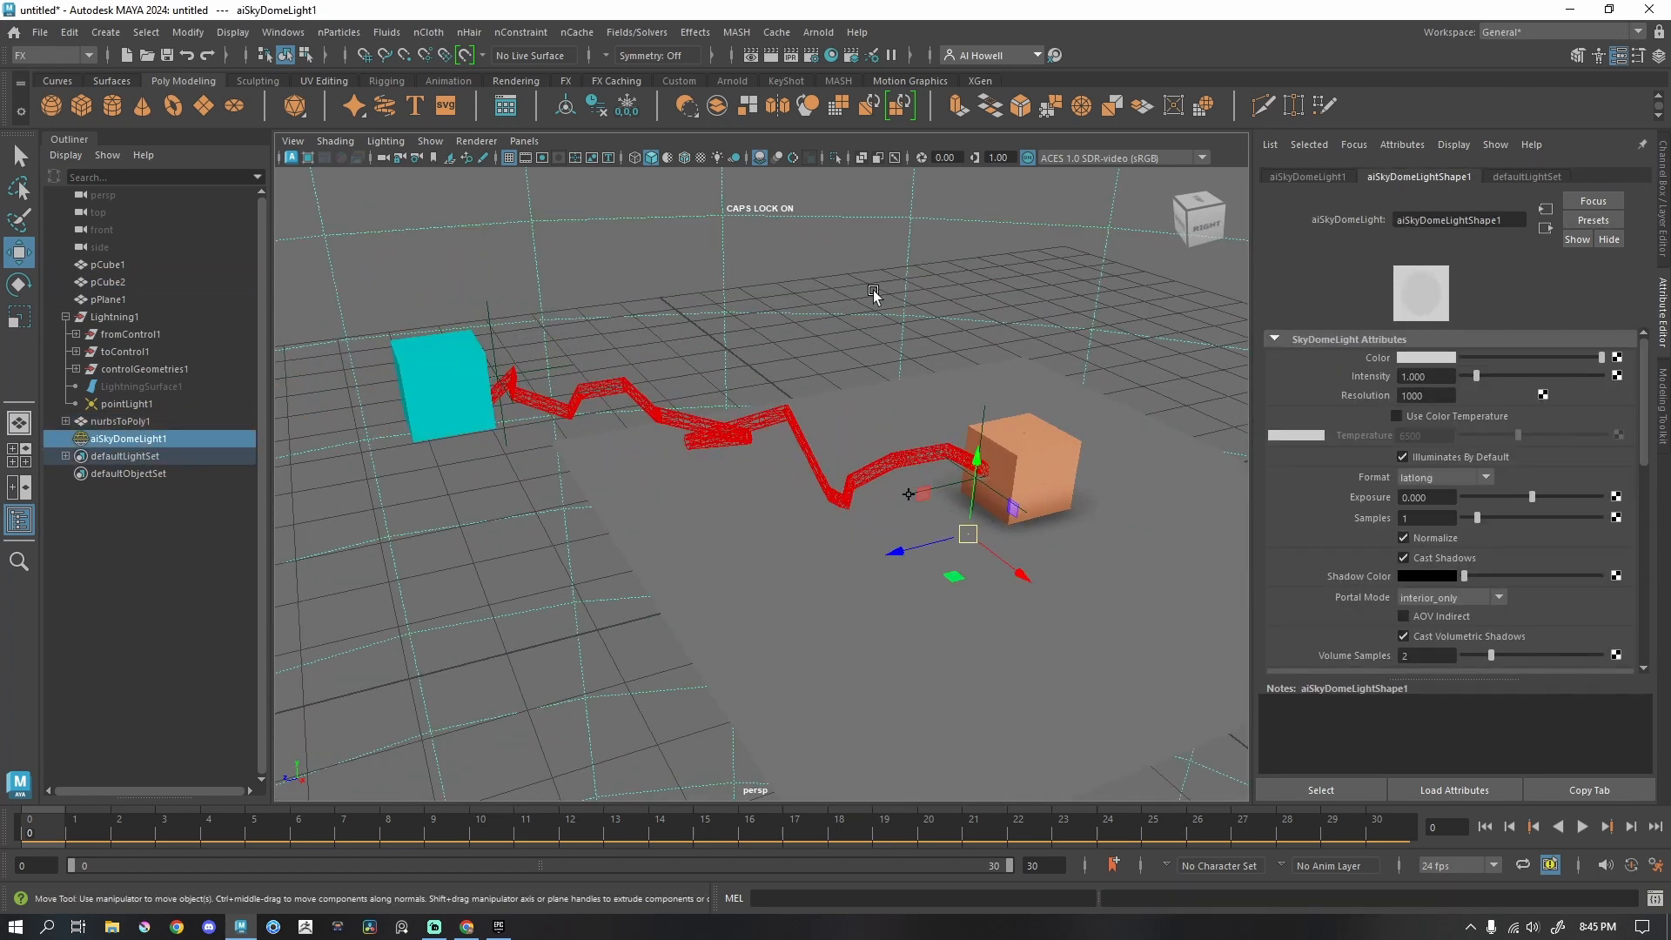
pyautogui.click(120, 422)
pyautogui.write('150')
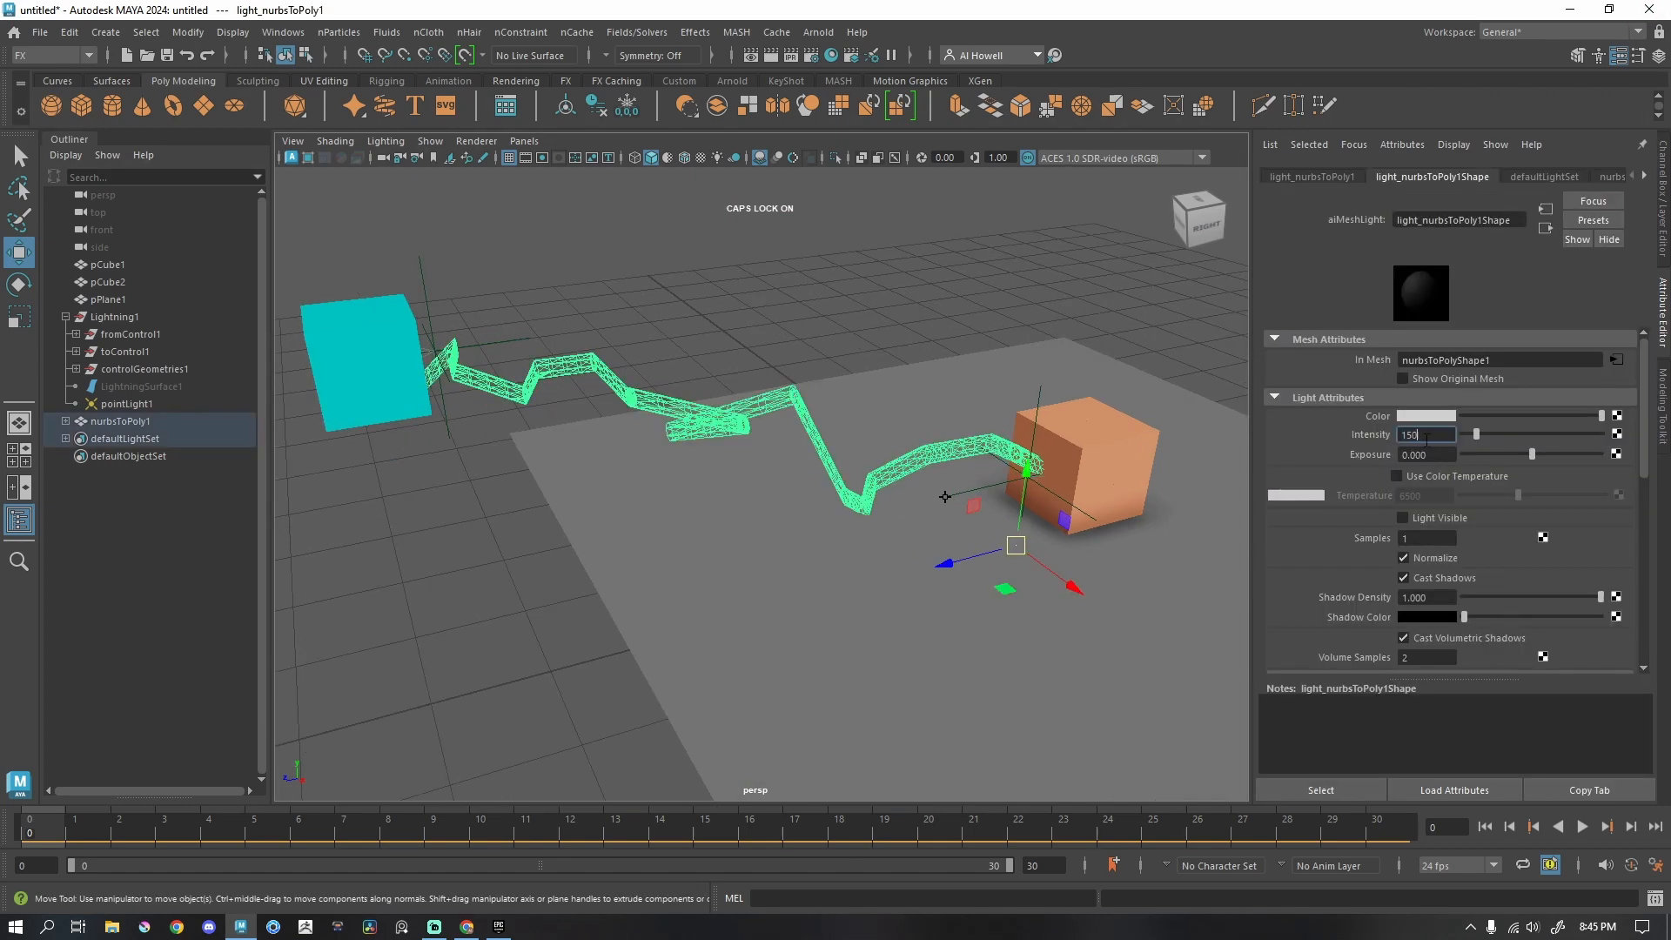
pyautogui.tripleClick(1425, 434)
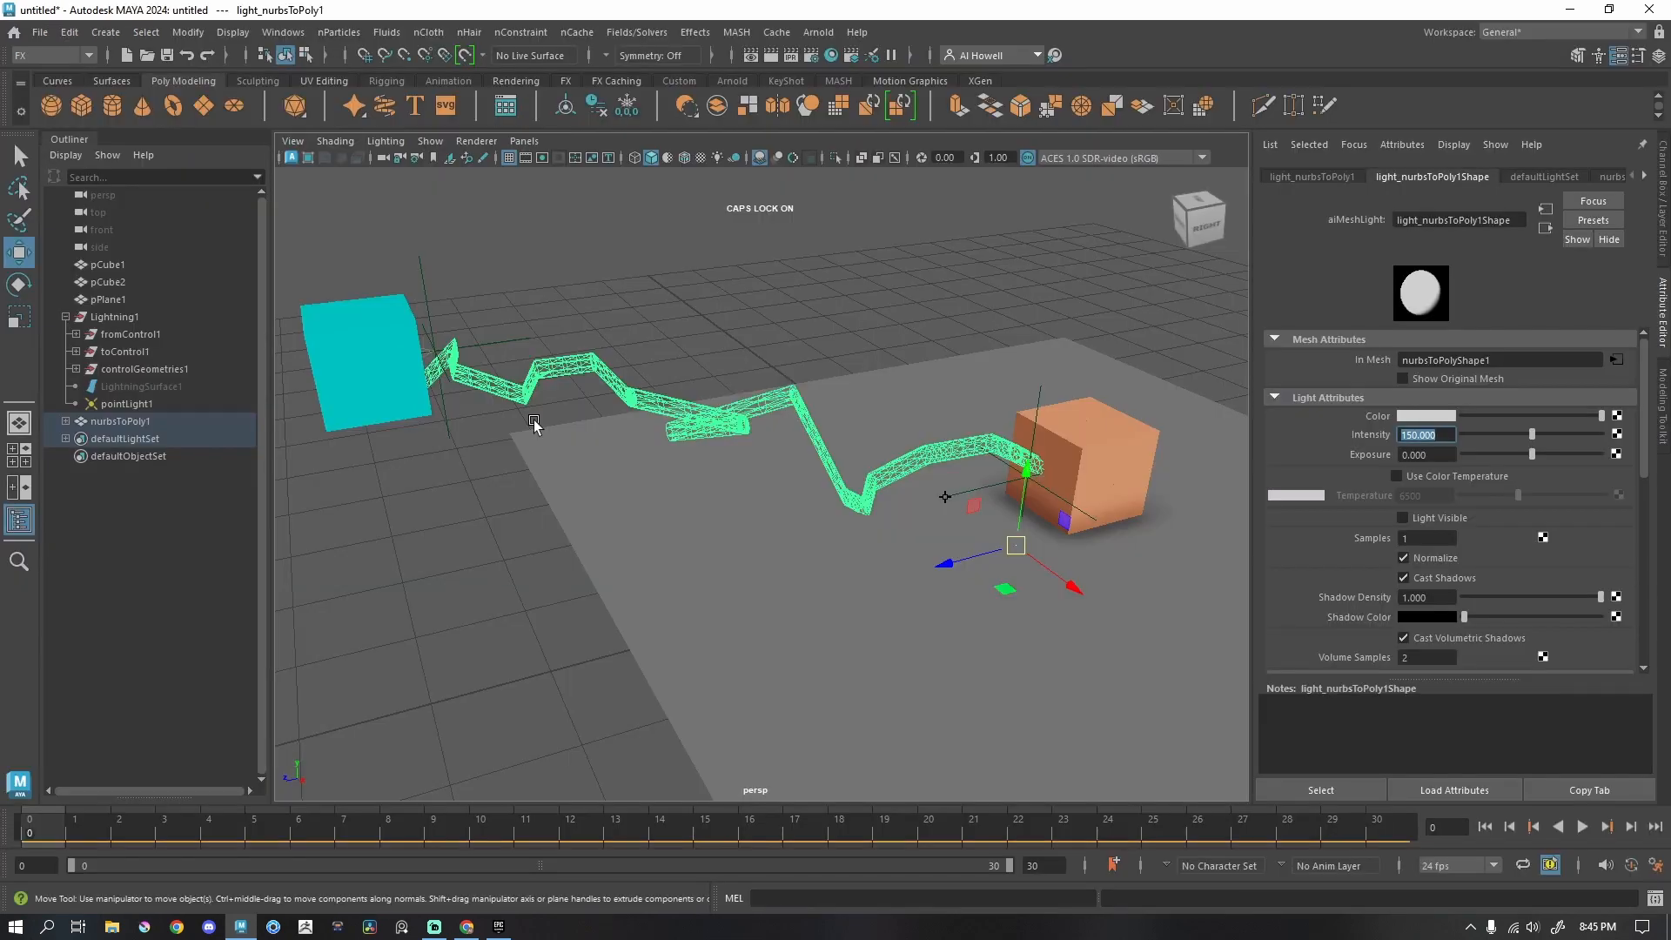
# Convert LightningSurface1 to polygons again and select the new nurbsToPoly2 copy.
pyautogui.click(140, 385)
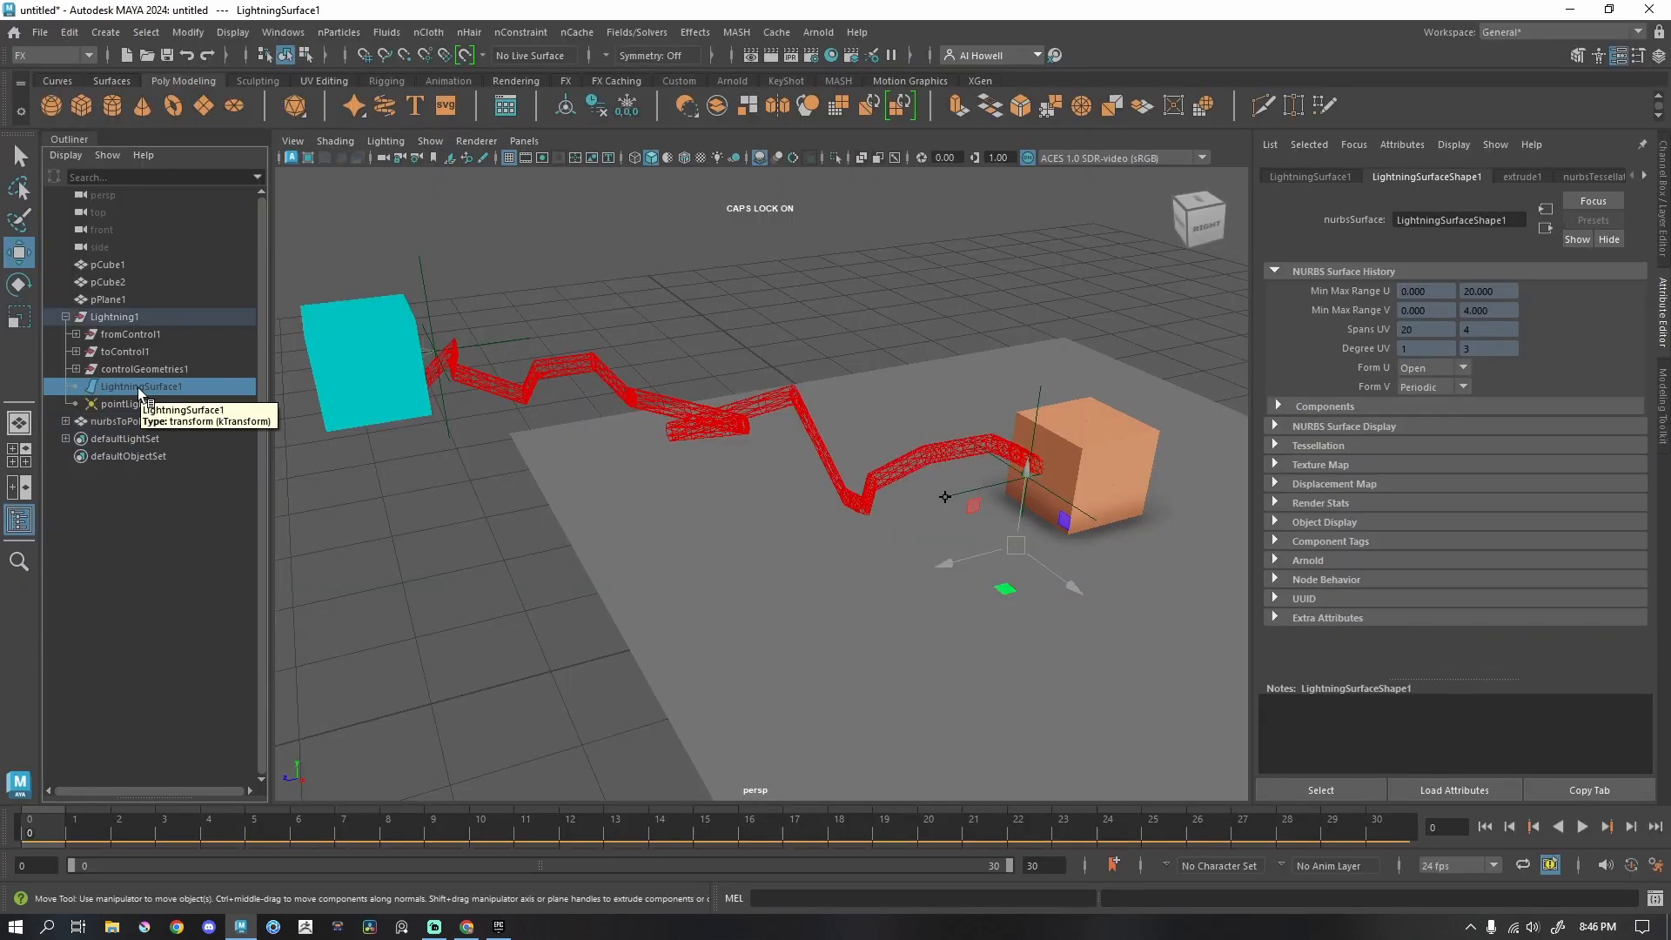
pyautogui.moveTo(693, 31)
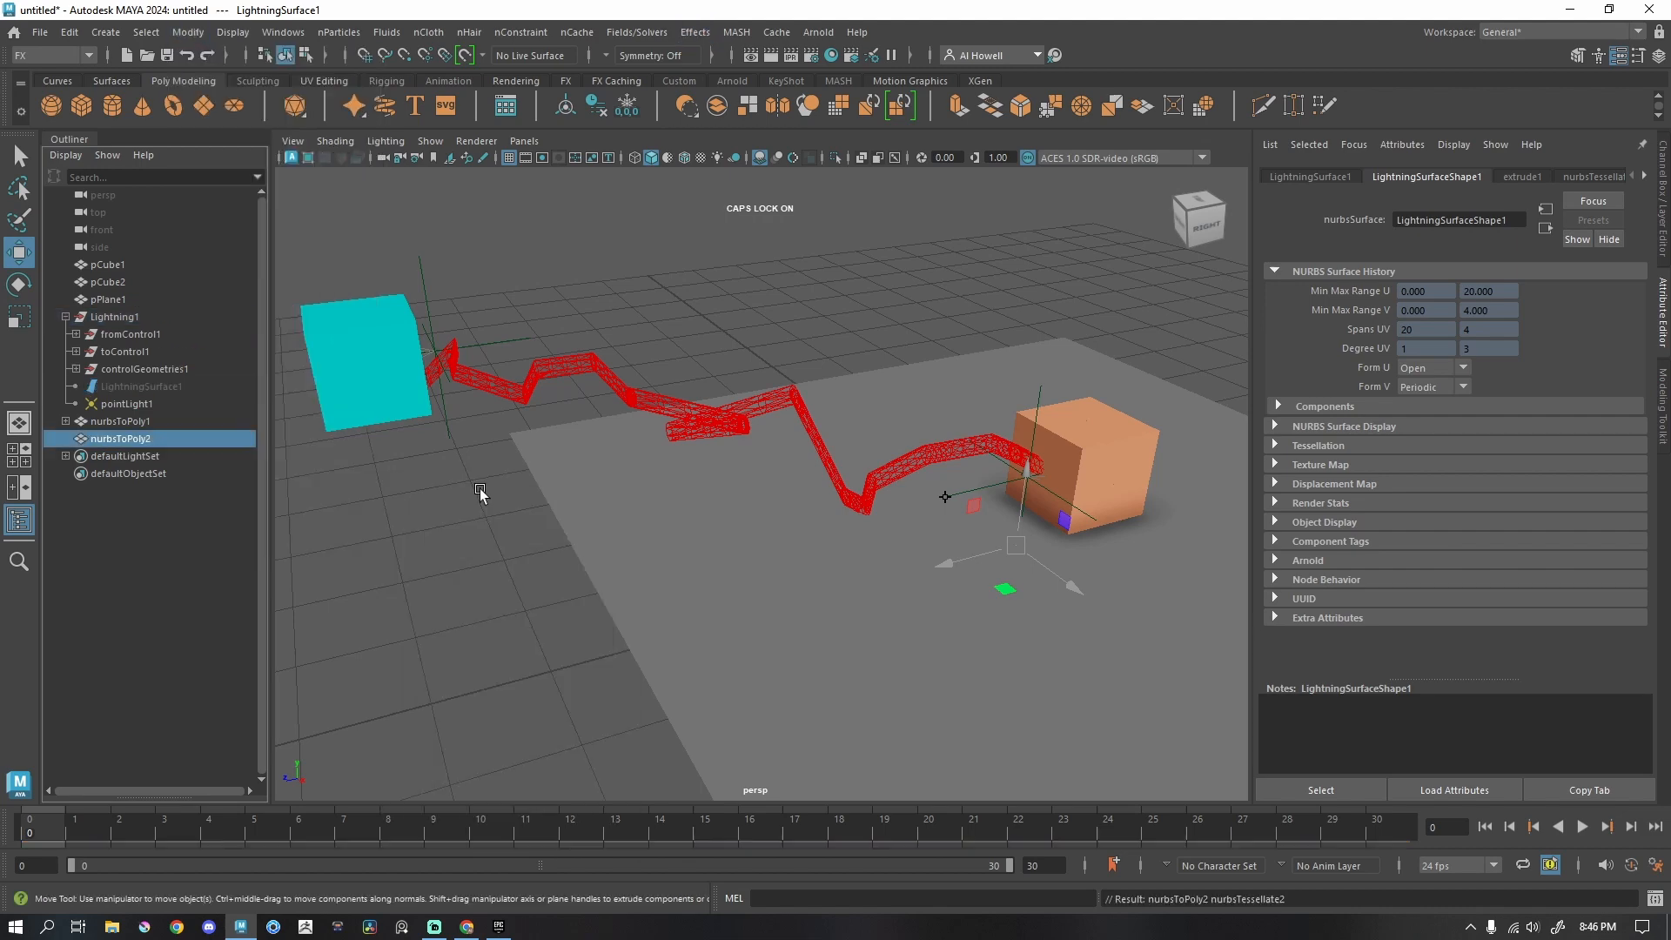
pyautogui.click(113, 438)
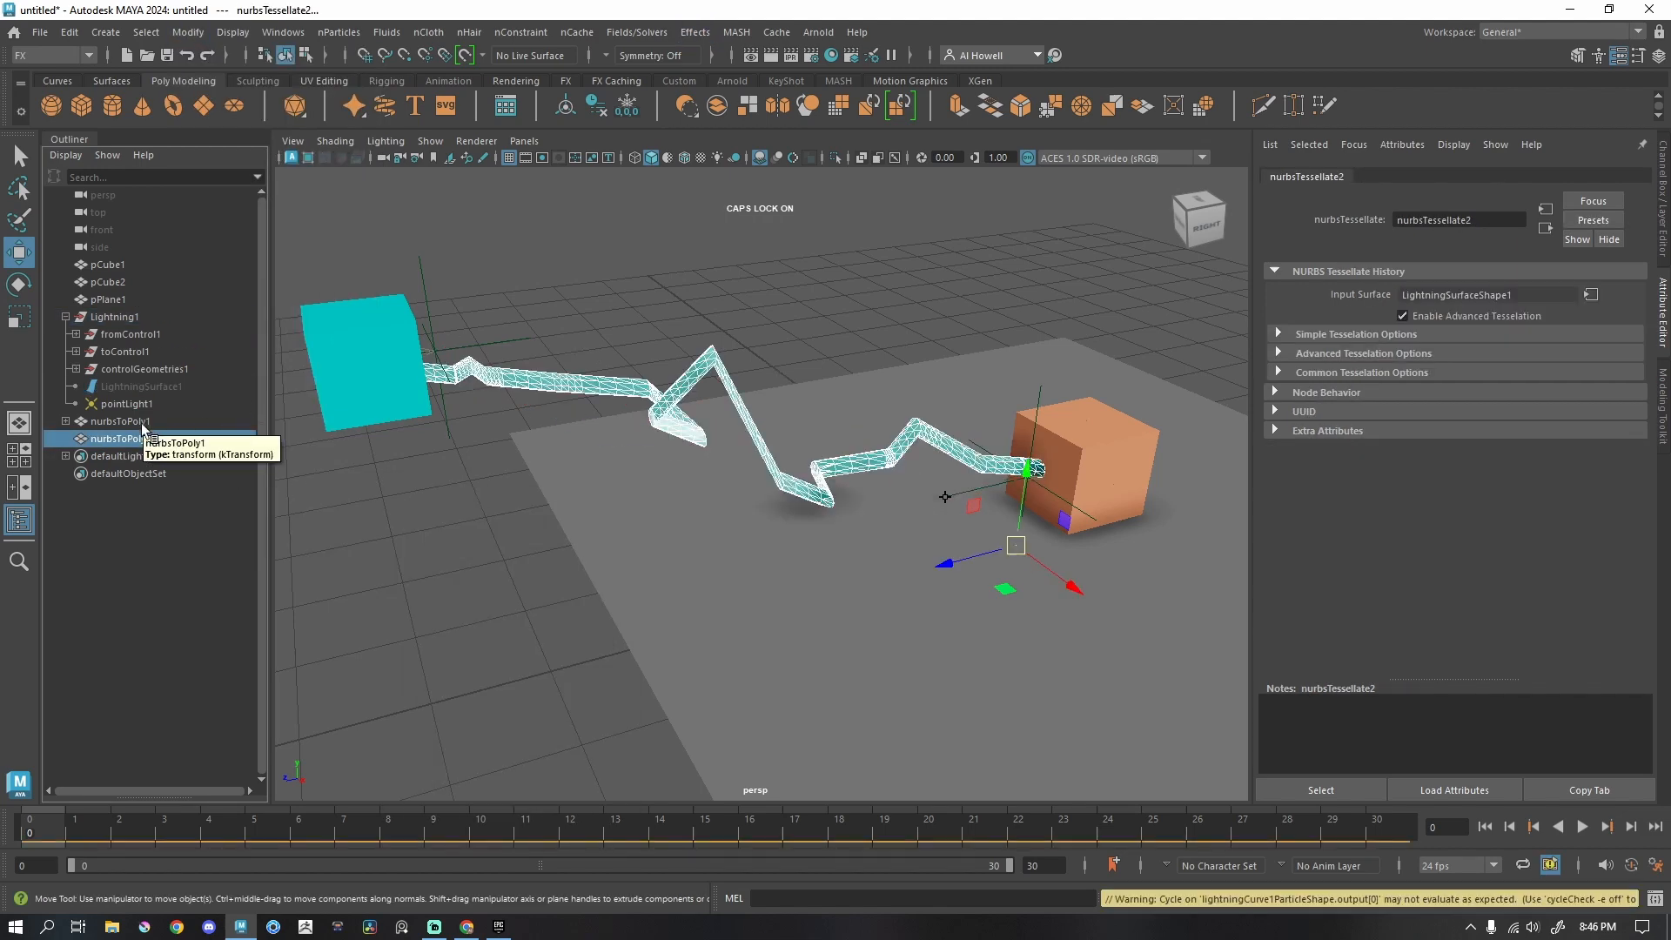
pyautogui.click(119, 438)
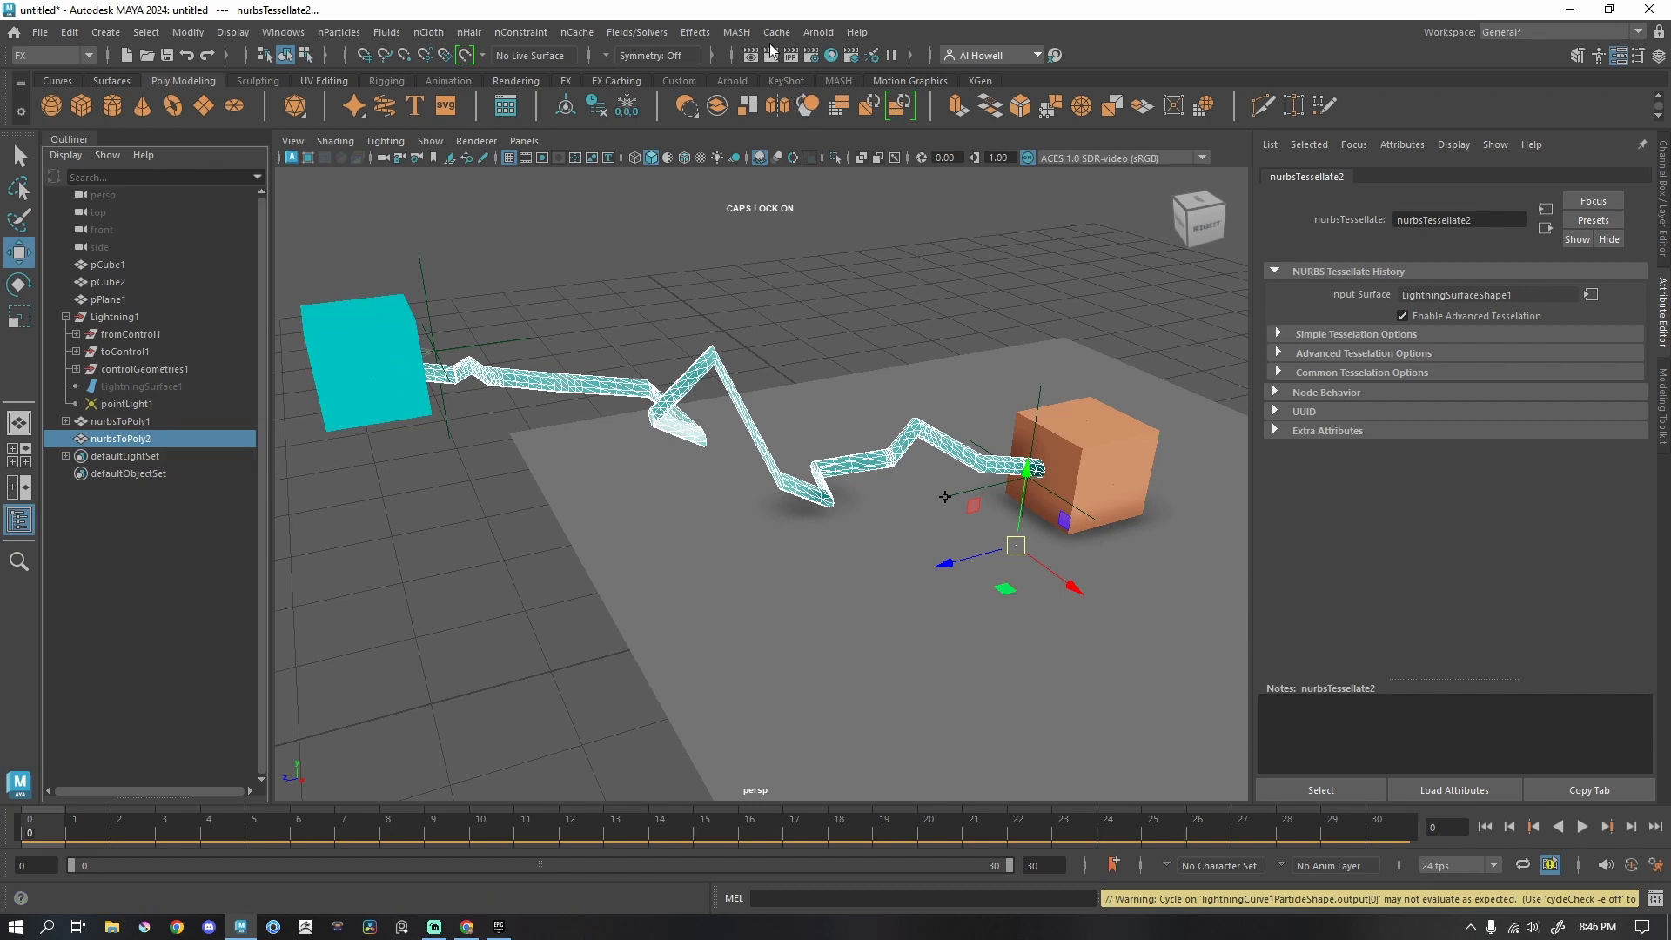
pyautogui.click(692, 105)
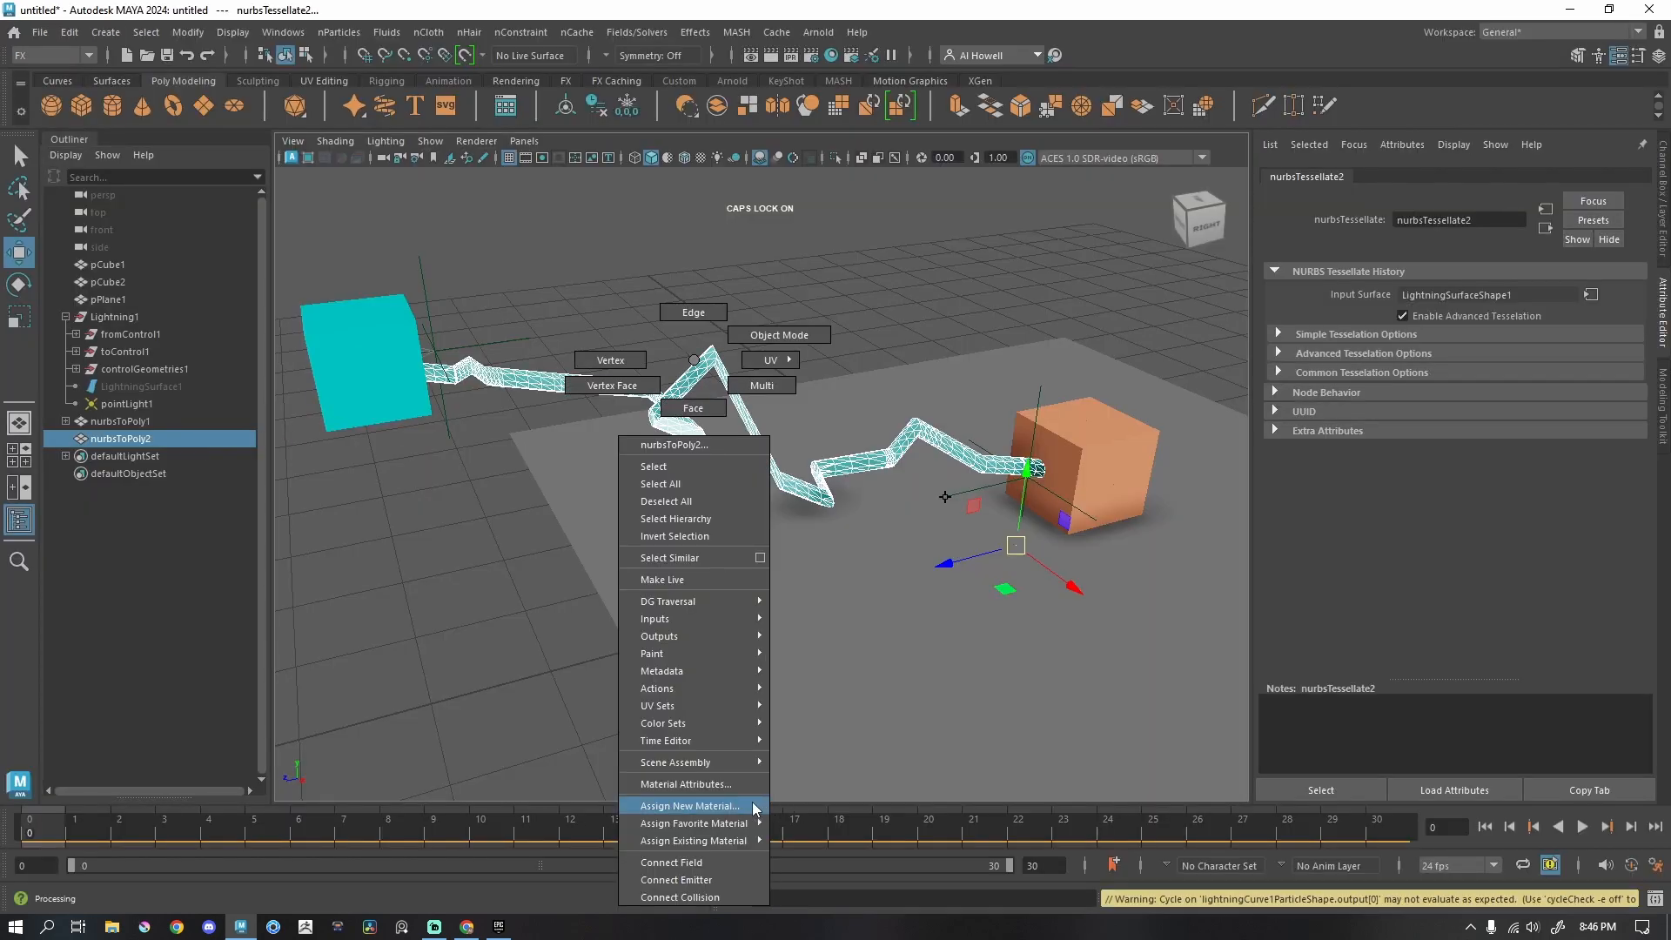
# Give nurbsToPoly2 an aiStandardSurface with emission weight 1, test-render it, and close the preview.
pyautogui.click(690, 806)
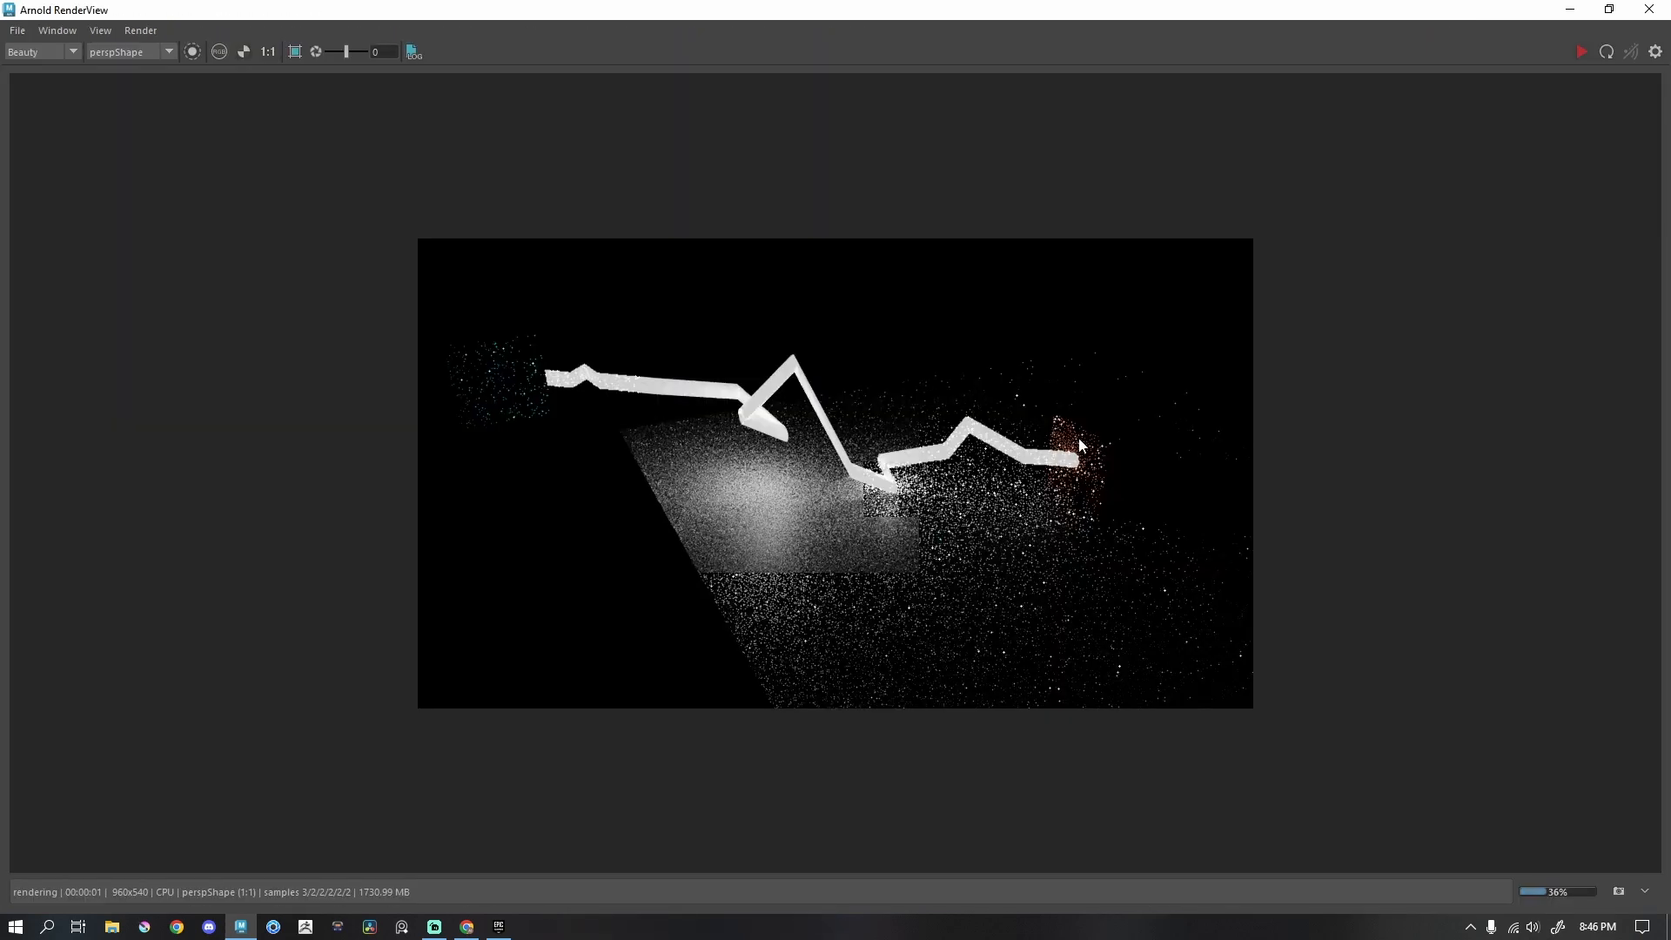
pyautogui.moveTo(474, 319)
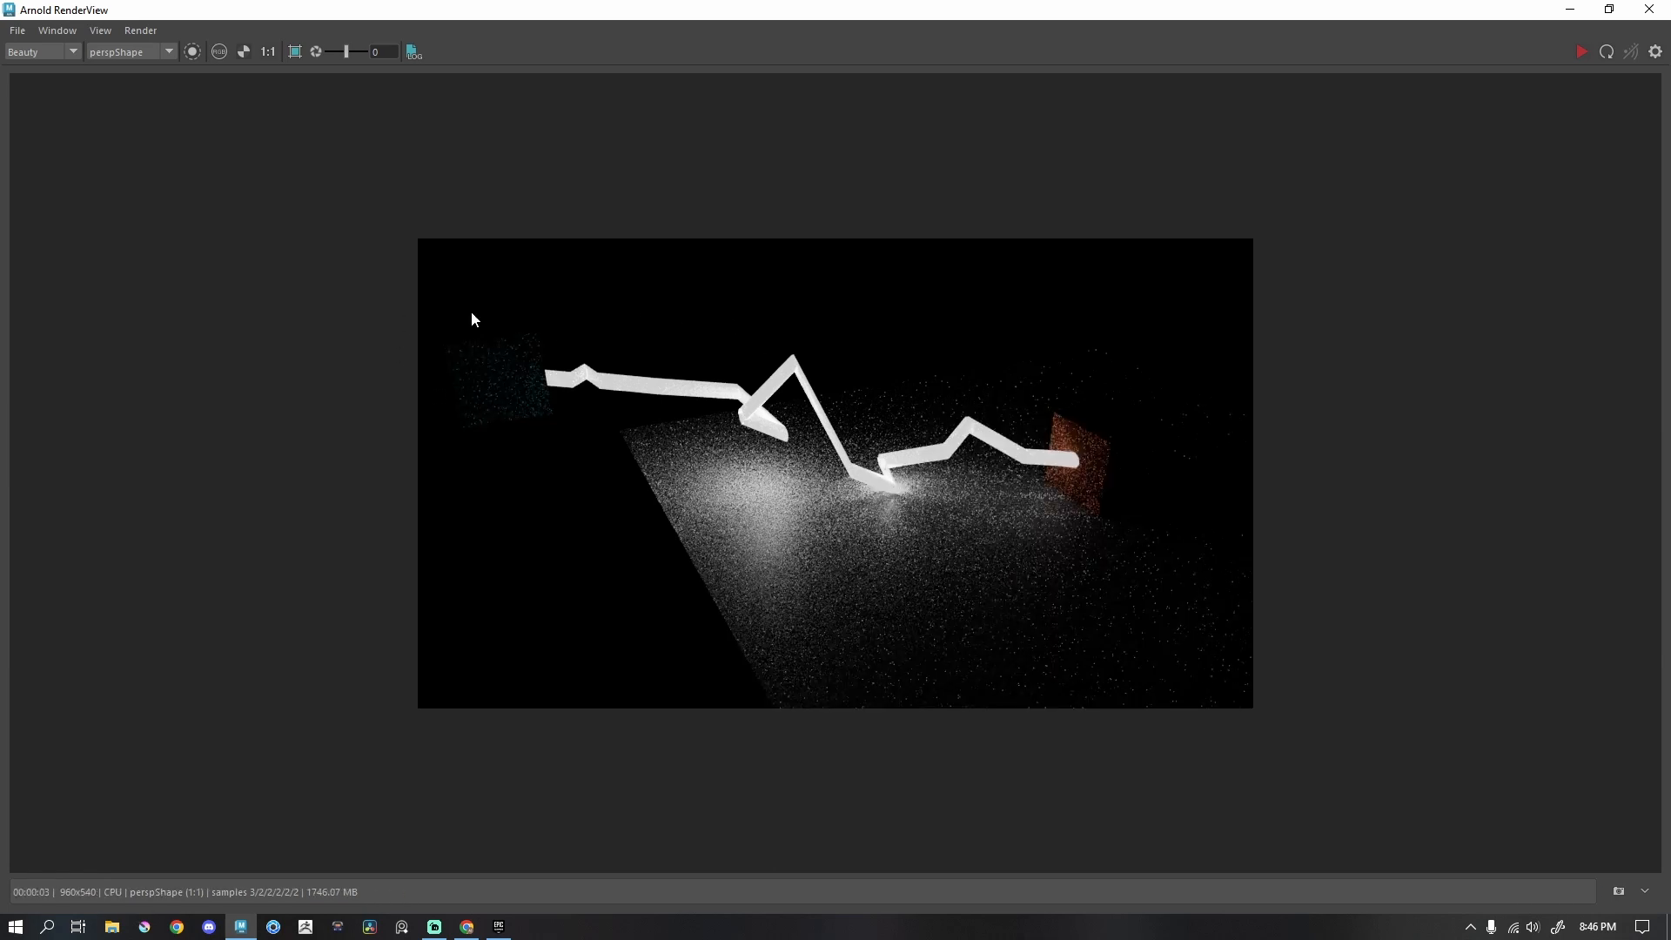
pyautogui.moveTo(1652, 10)
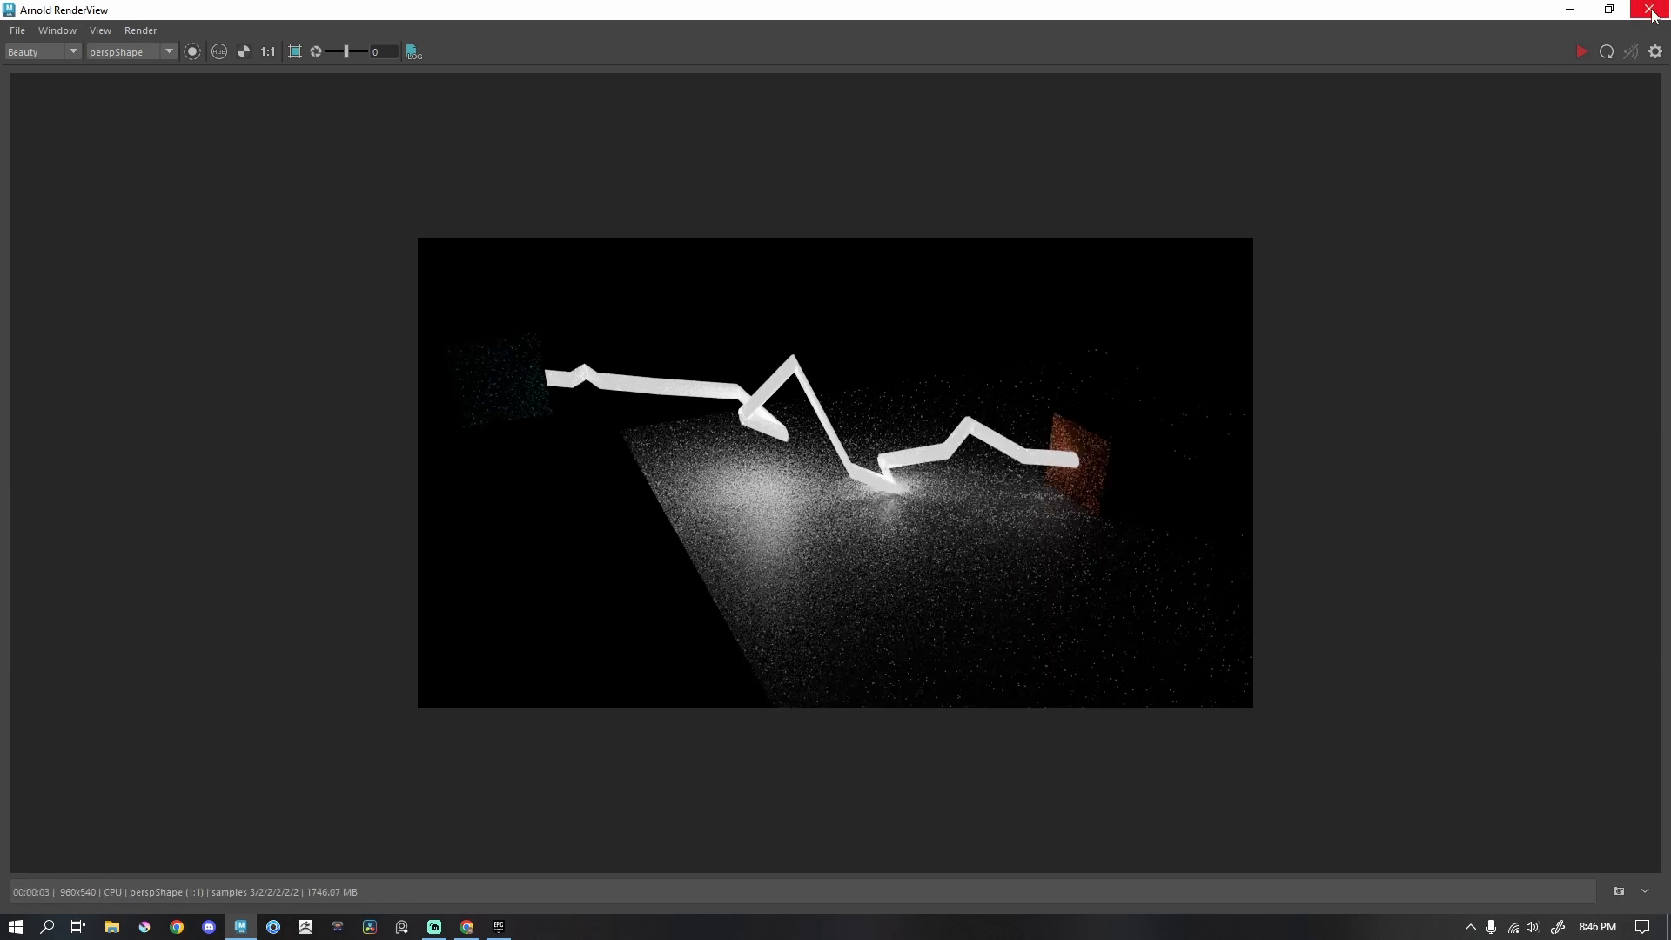
pyautogui.click(1652, 9)
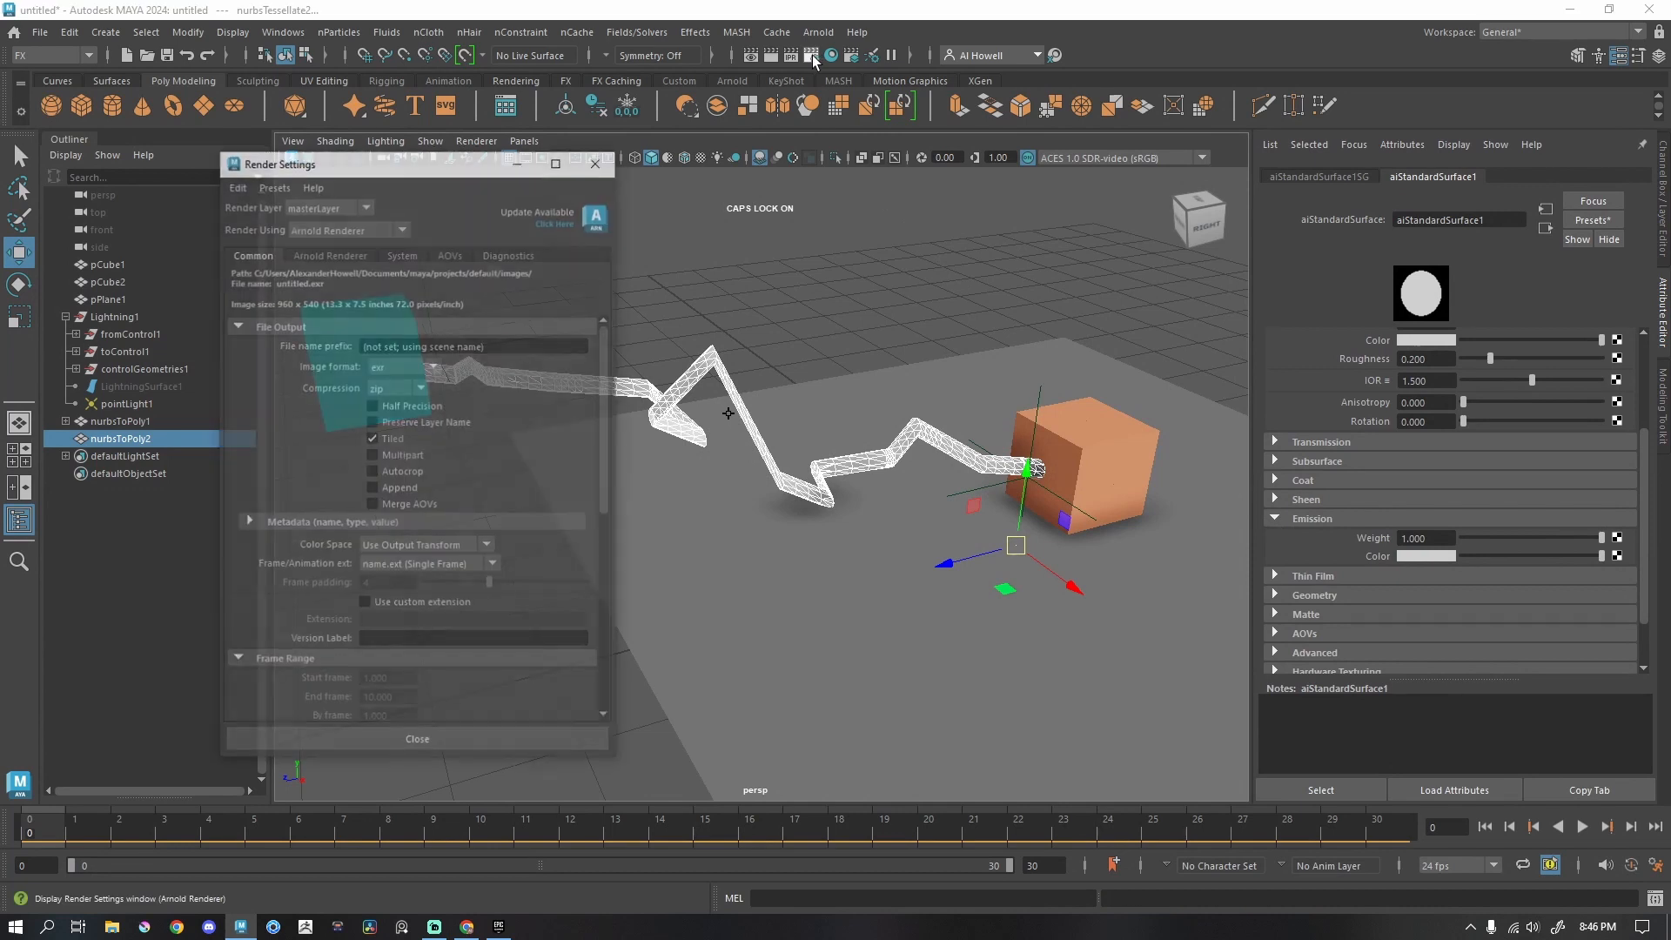
# Create an aiAtmosphereVolume as the atmosphere under Arnold Renderer > Environment.
pyautogui.click(329, 252)
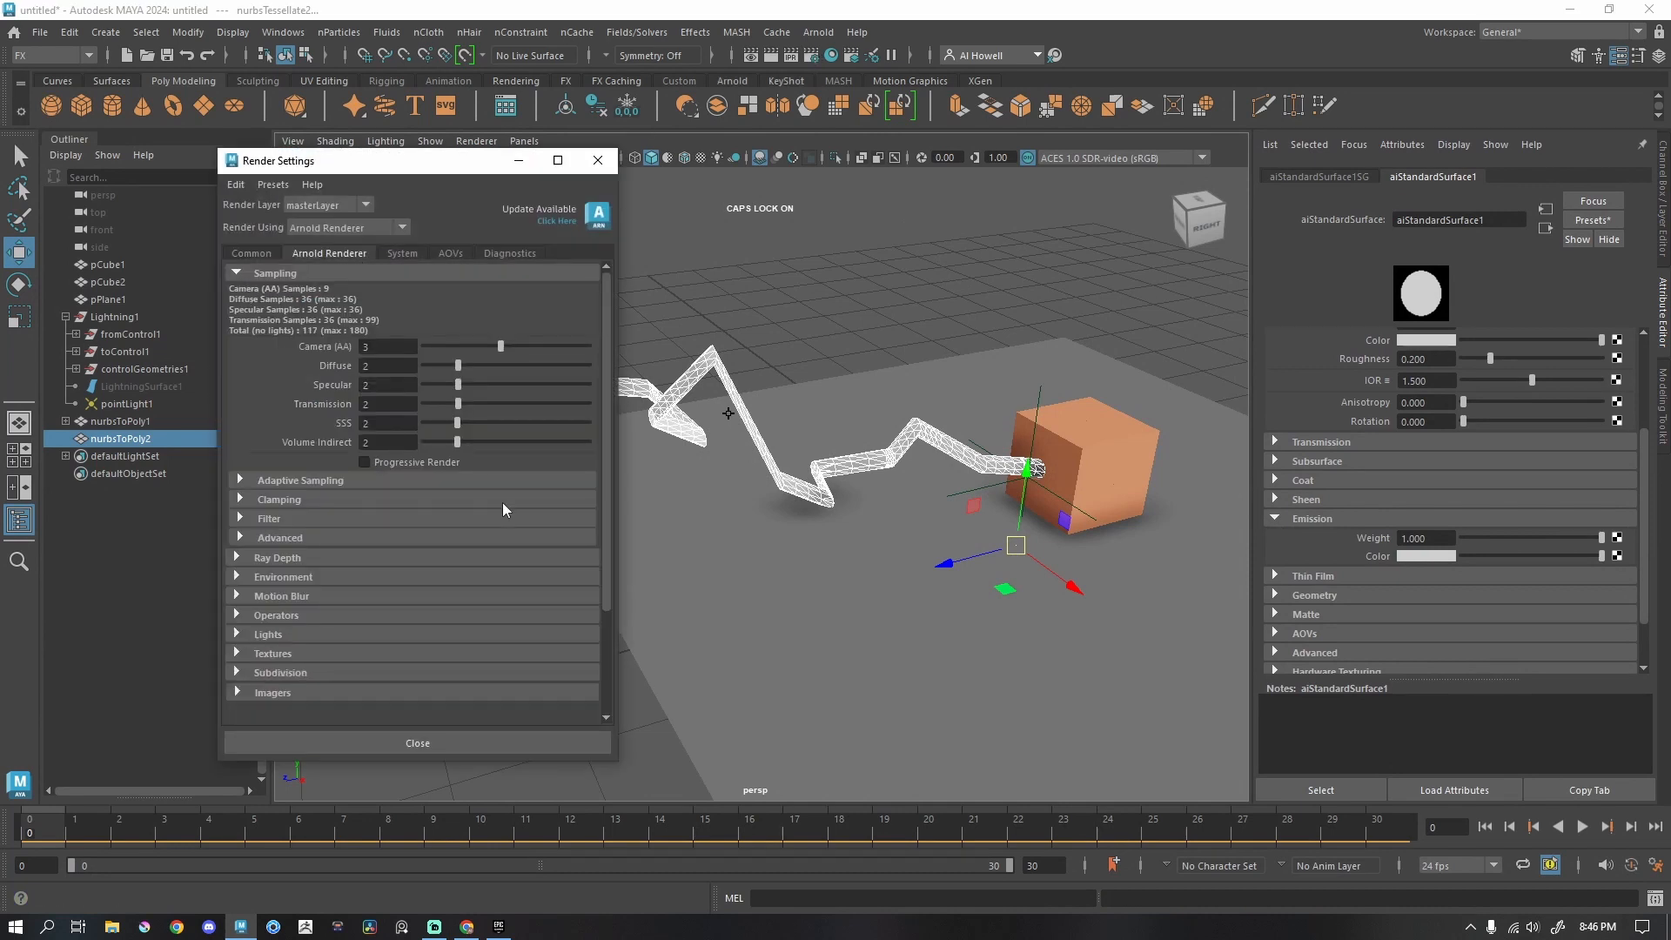
pyautogui.click(239, 576)
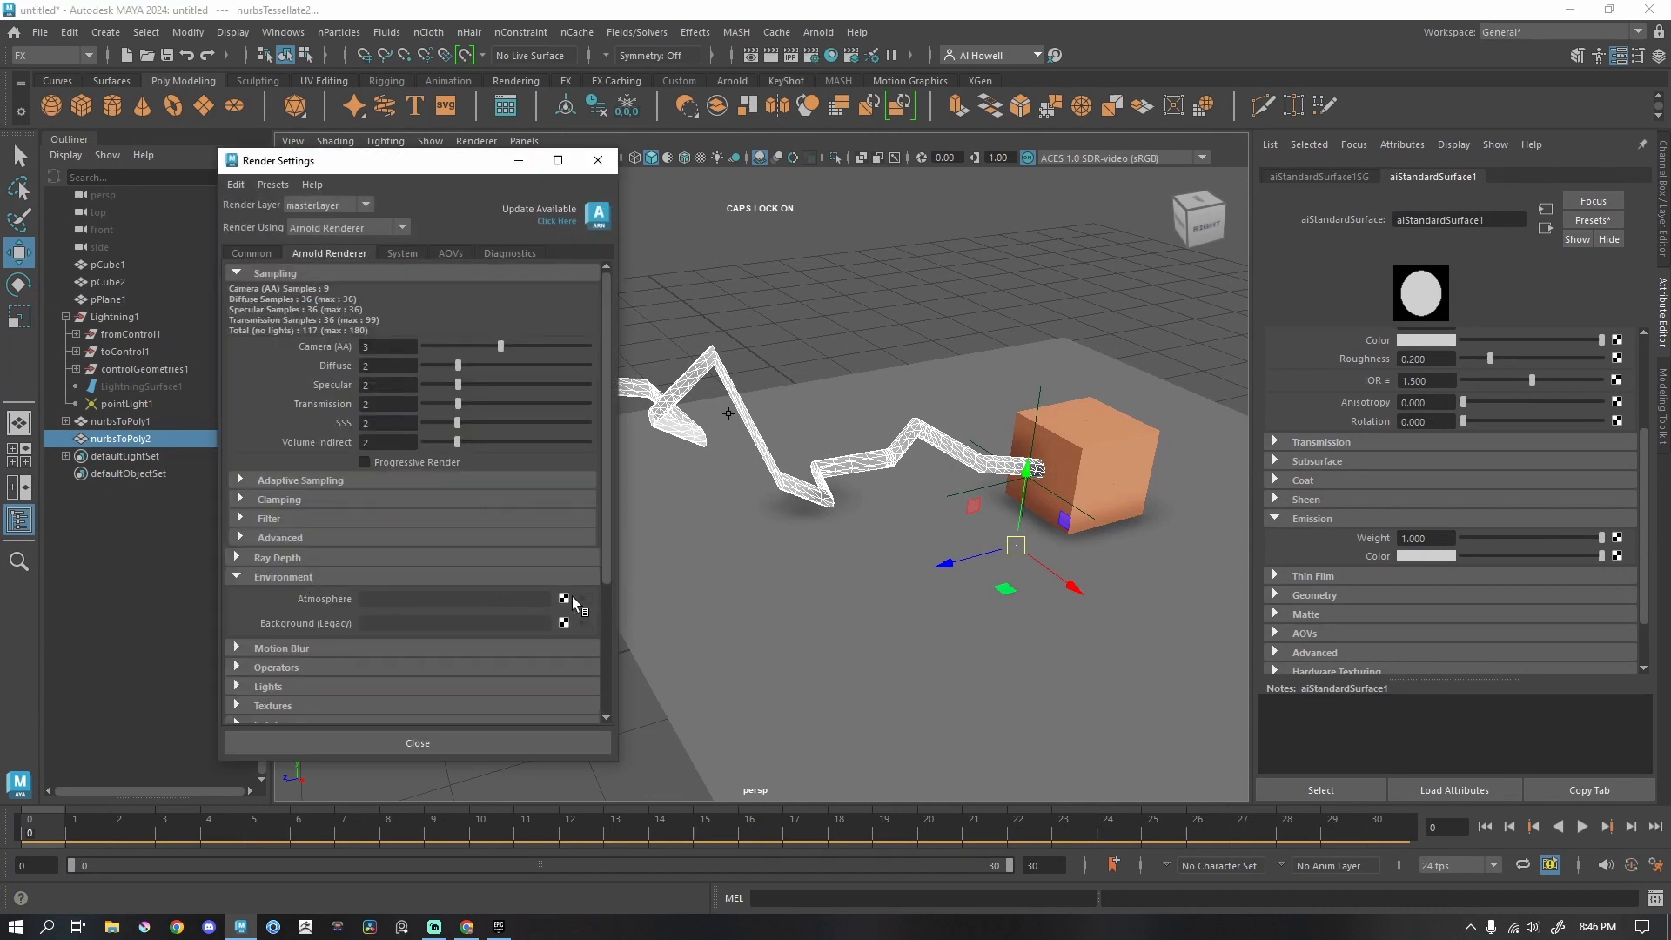
pyautogui.click(563, 597)
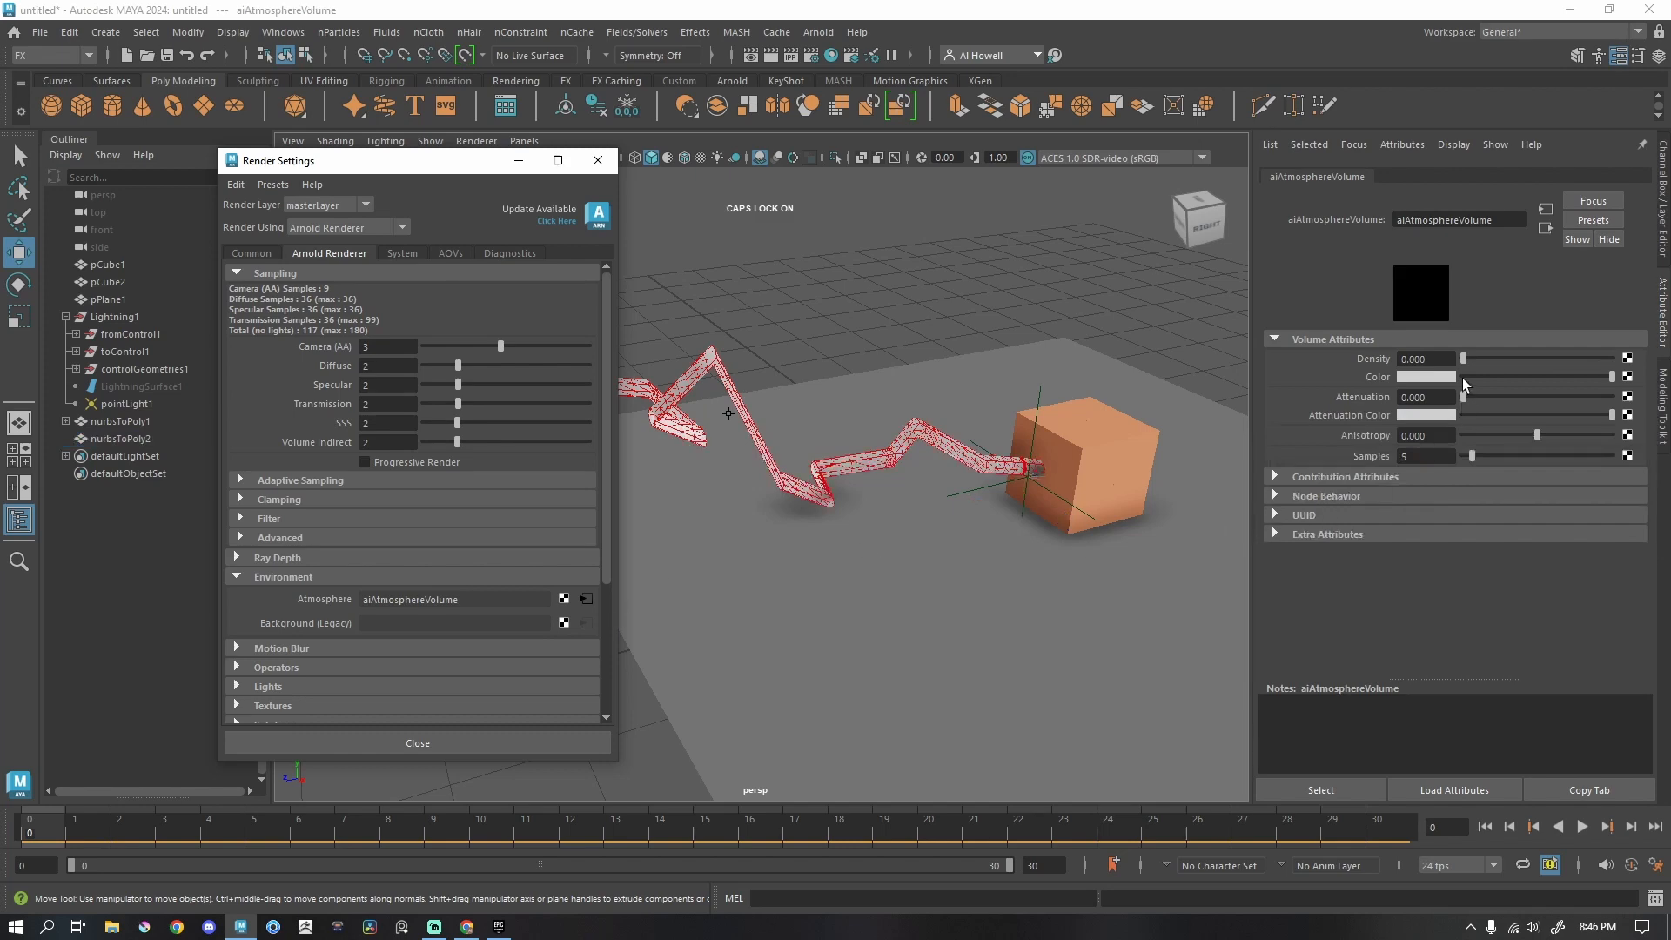